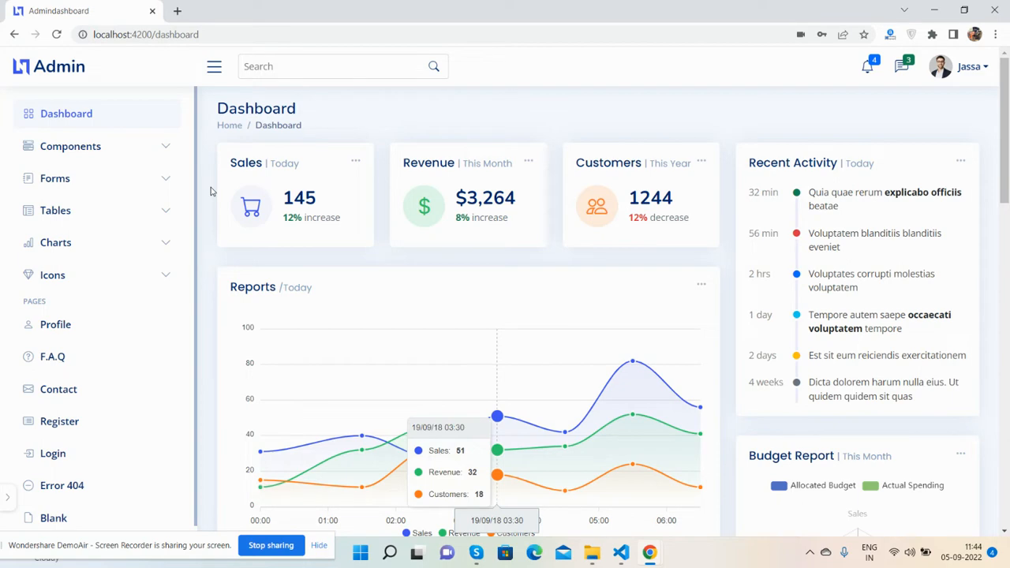
{"action": "mouse_move", "coordinate": [913, 238]}
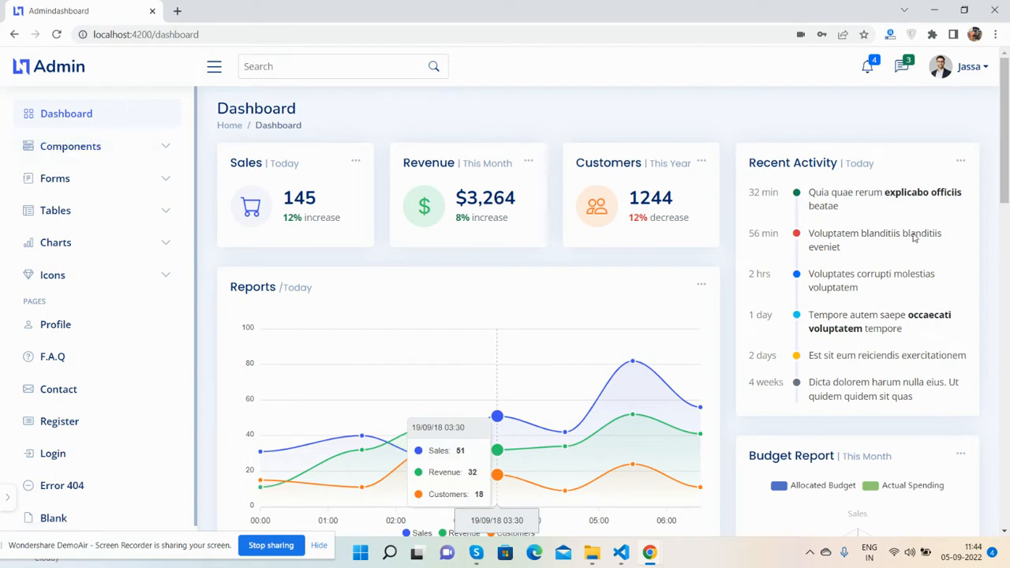
Hide and restore the side navigation, and check the new notifications list.
{"action": "scroll", "scroll_direction": "down", "scroll_amount": 3}
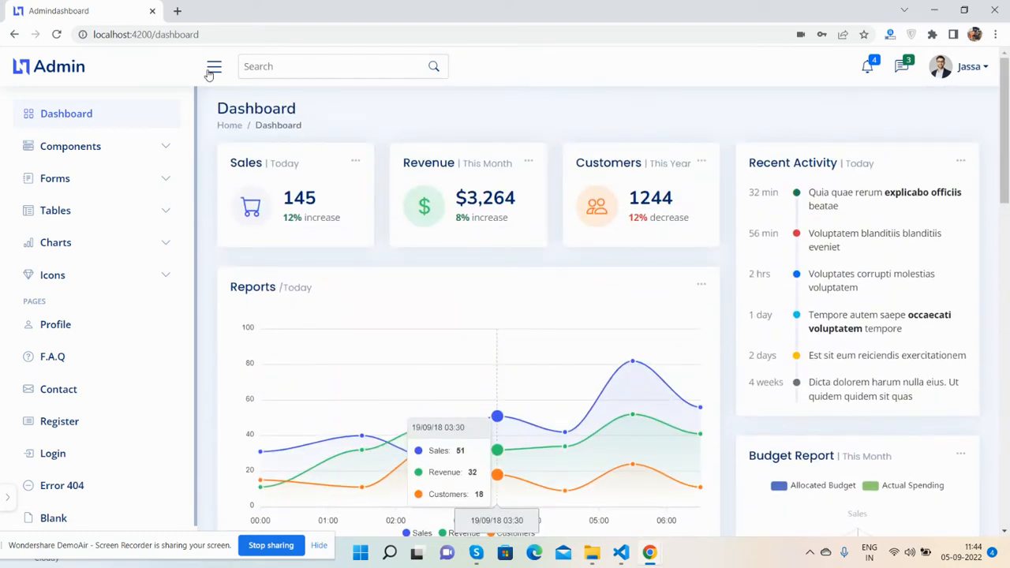
{"action": "left_click", "coordinate": [213, 67]}
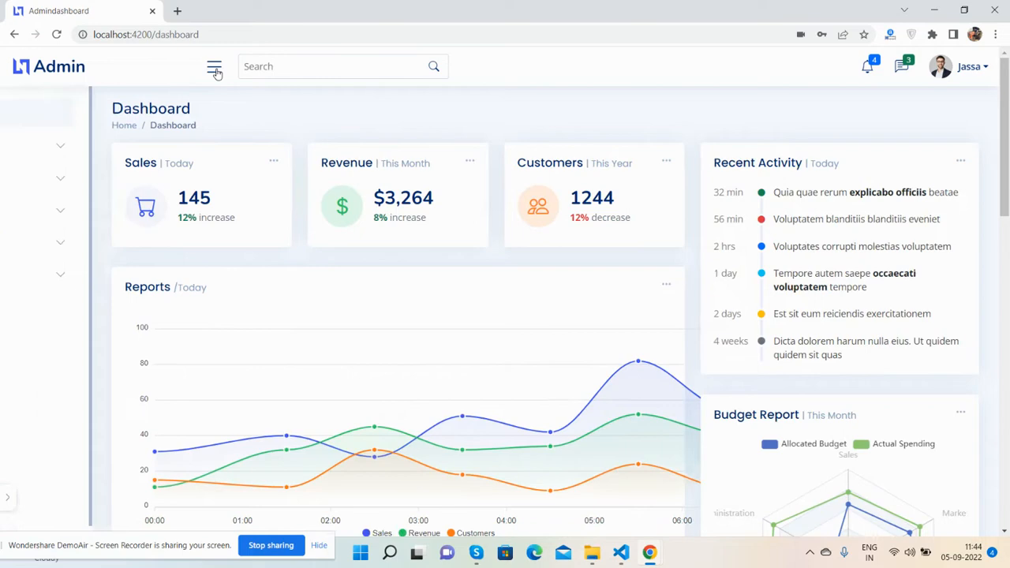
{"action": "left_click", "coordinate": [215, 66]}
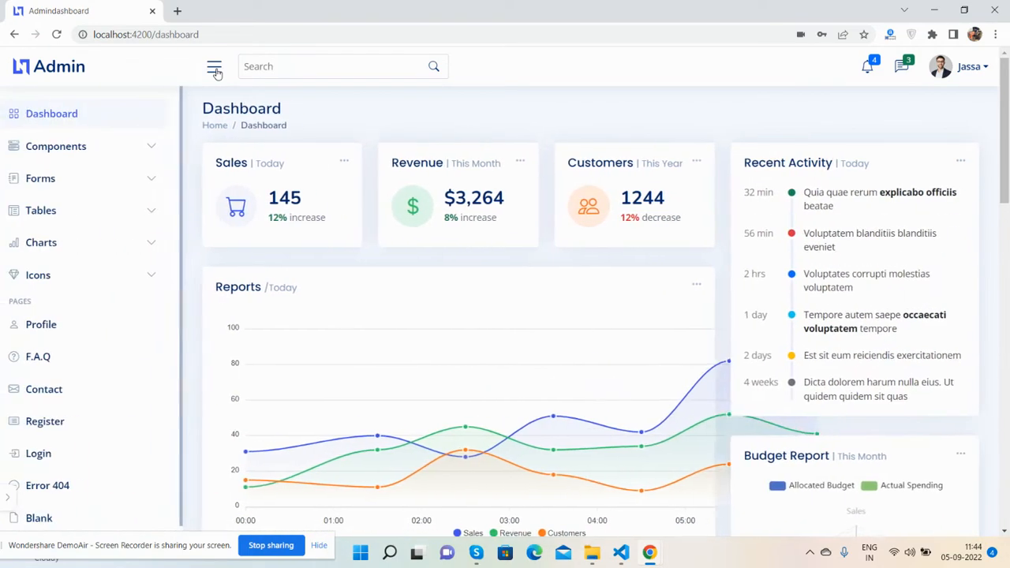
{"action": "left_click", "coordinate": [868, 66]}
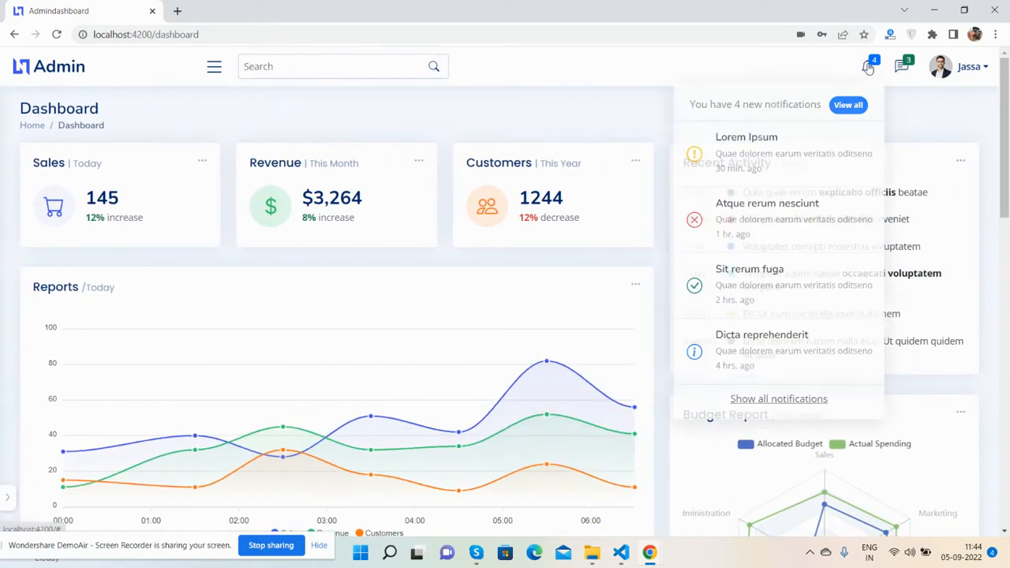
{"action": "left_click", "coordinate": [942, 67]}
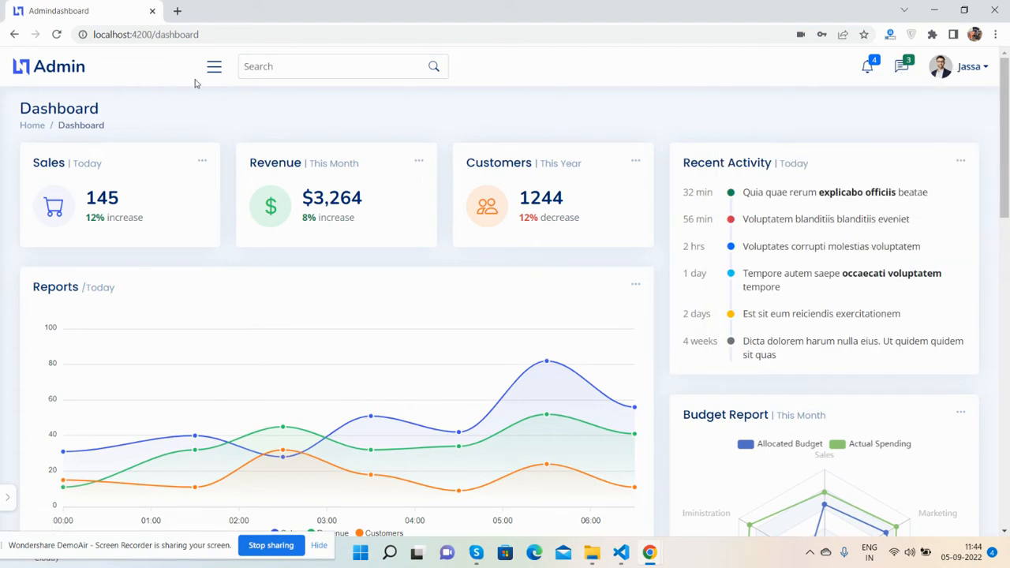
{"action": "left_click", "coordinate": [214, 66]}
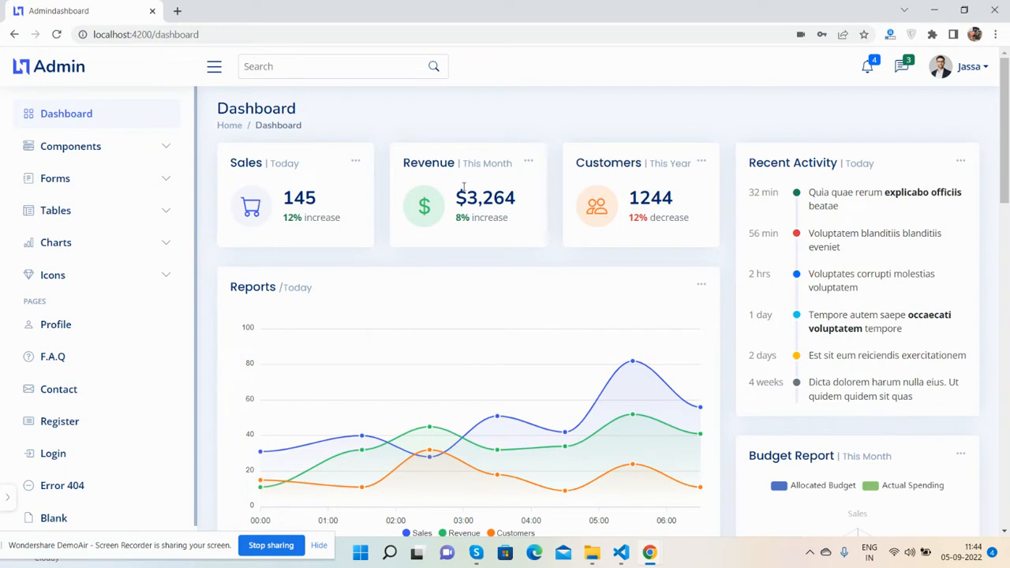
{"action": "mouse_move", "coordinate": [655, 188]}
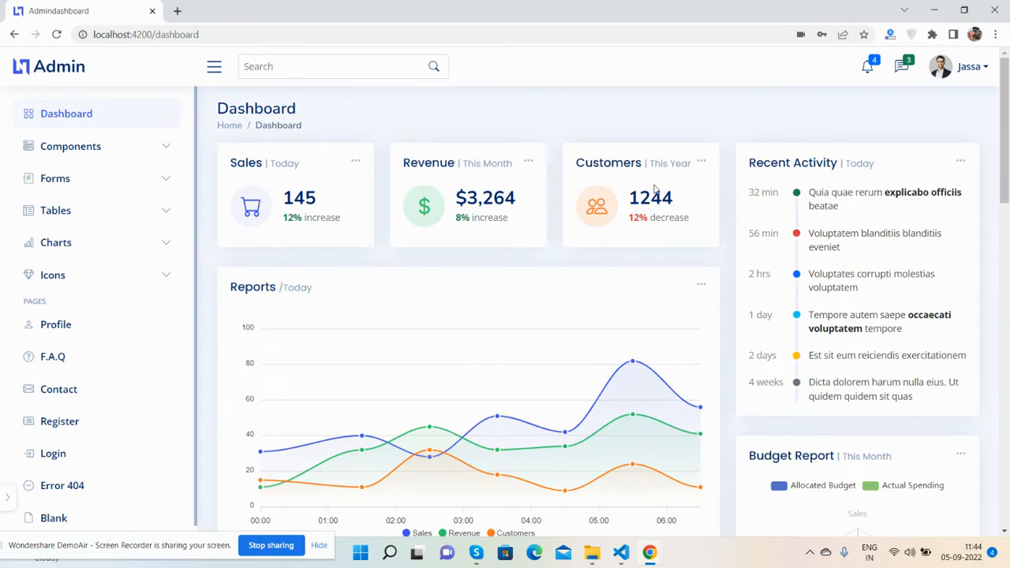
Scroll the dashboard and keep Recent Sales at 10 entries per page.
{"action": "scroll", "scroll_direction": "down", "scroll_amount": 3}
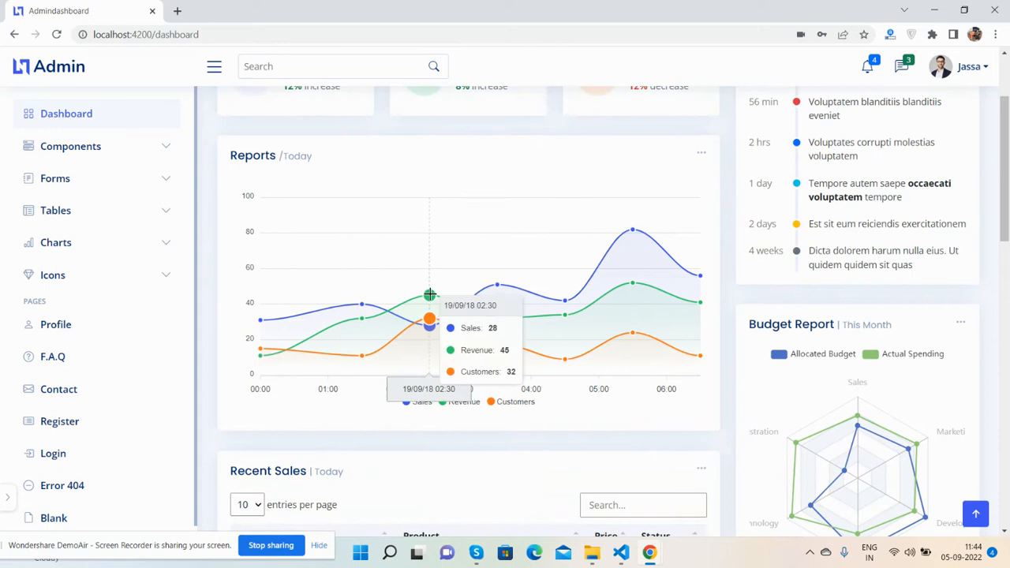
{"action": "mouse_move", "coordinate": [405, 290]}
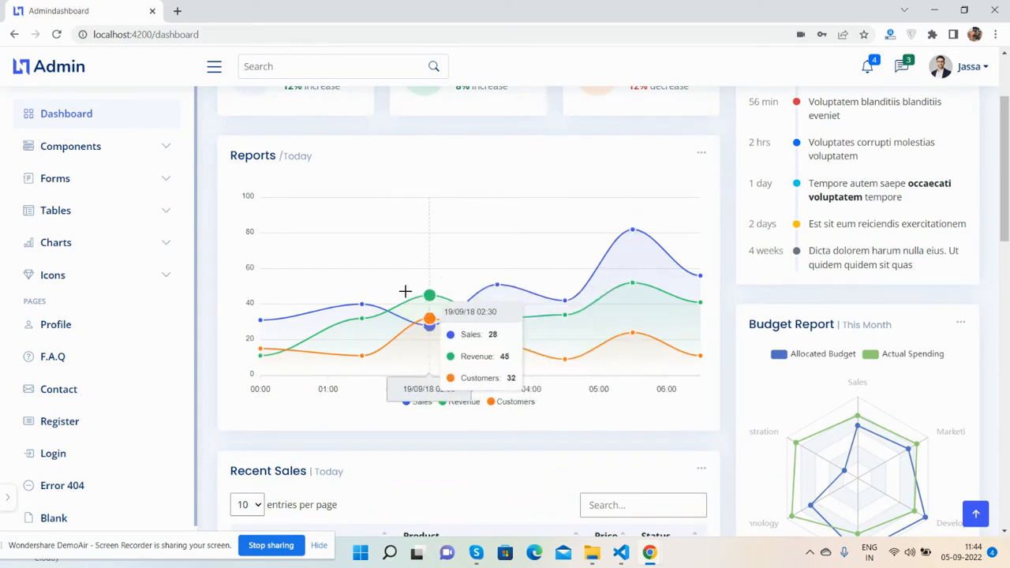
{"action": "scroll", "scroll_direction": "down", "scroll_amount": 3}
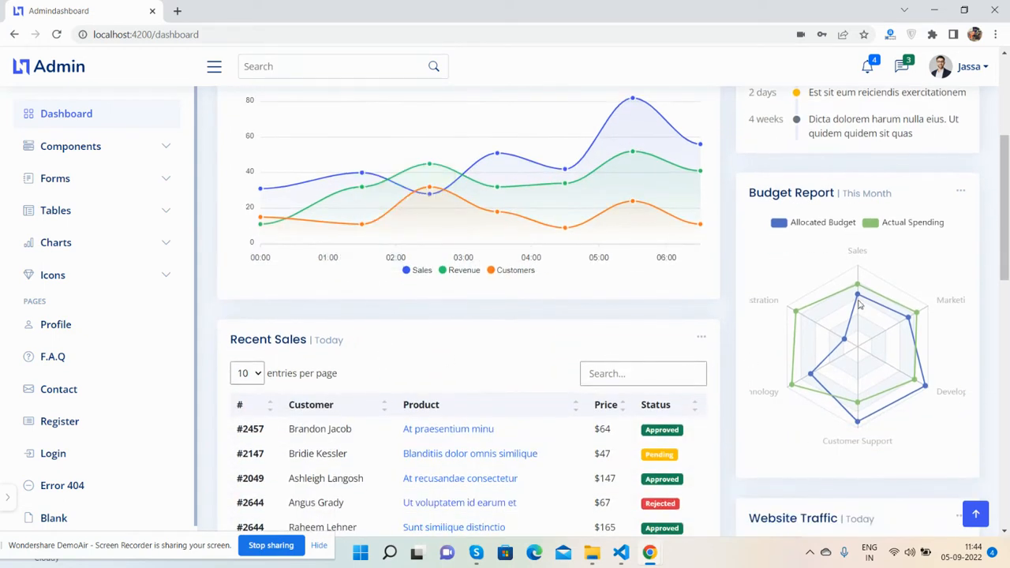
{"action": "mouse_move", "coordinate": [703, 331]}
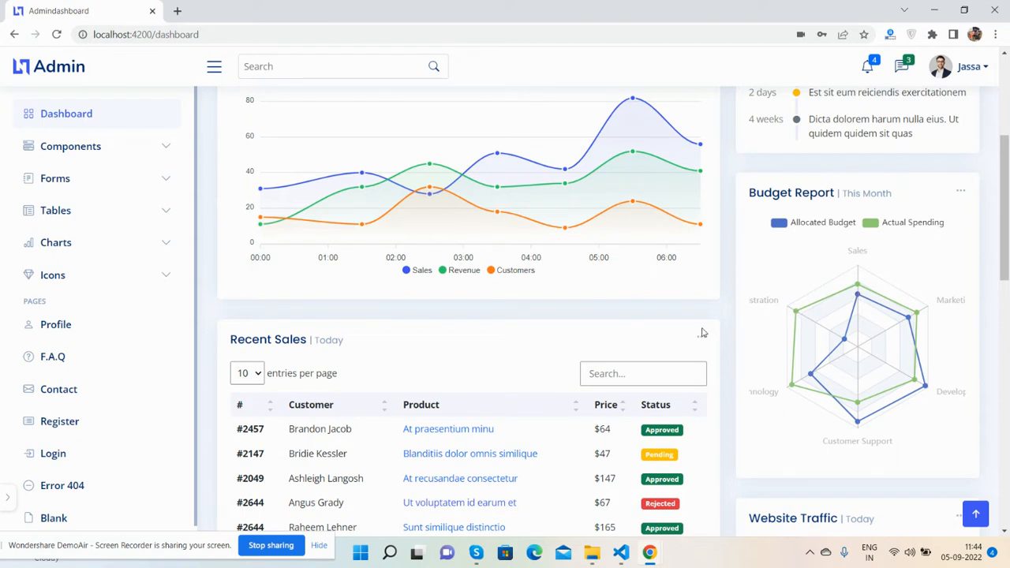
{"action": "mouse_move", "coordinate": [390, 352]}
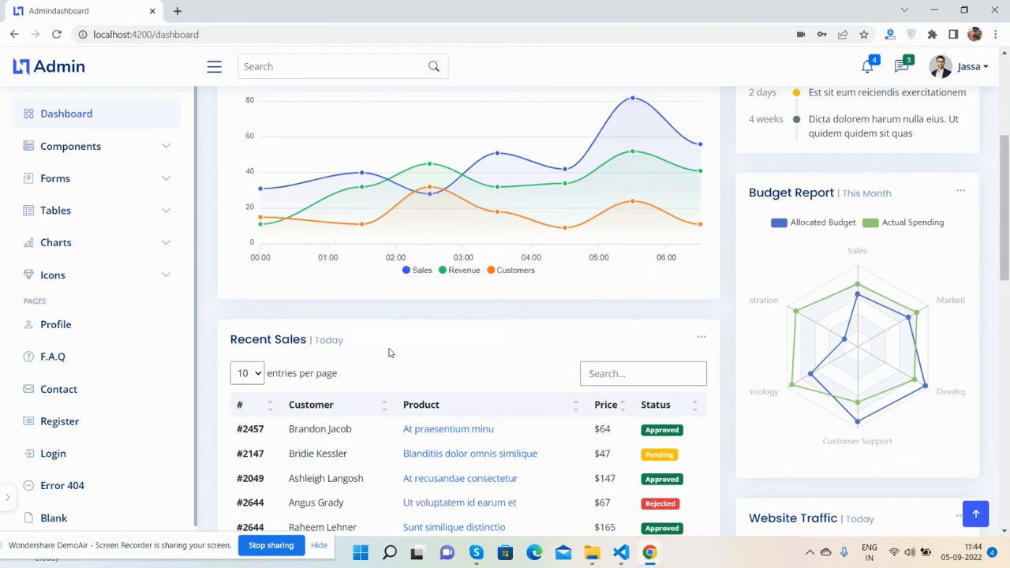
{"action": "left_click", "coordinate": [246, 373]}
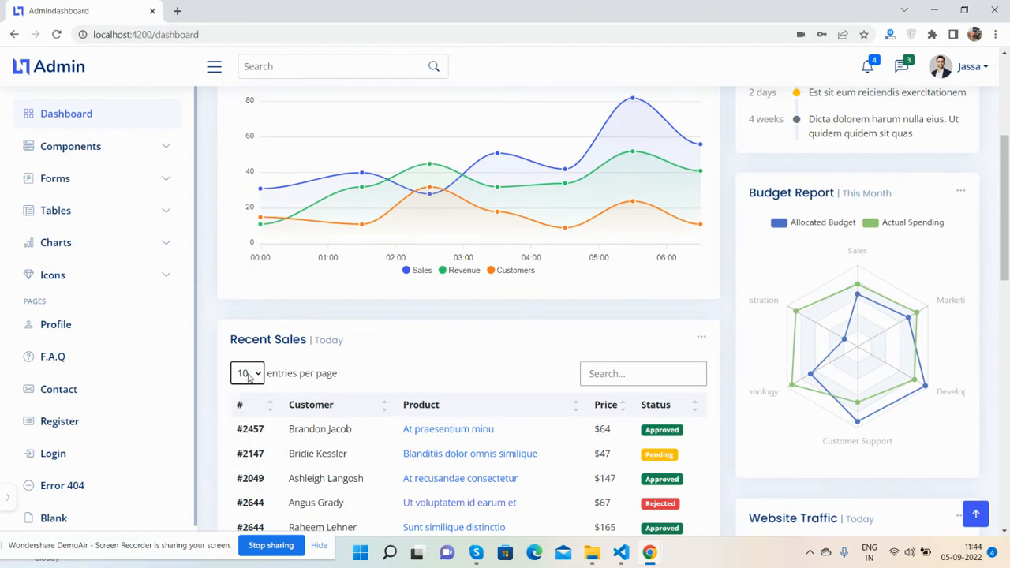
{"action": "left_click", "coordinate": [246, 373]}
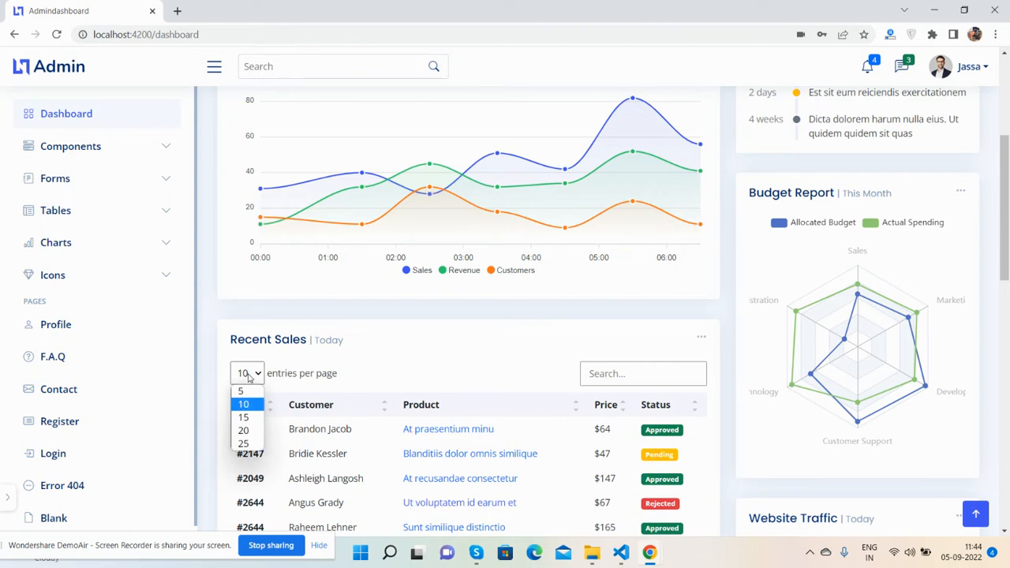
{"action": "mouse_move", "coordinate": [680, 363]}
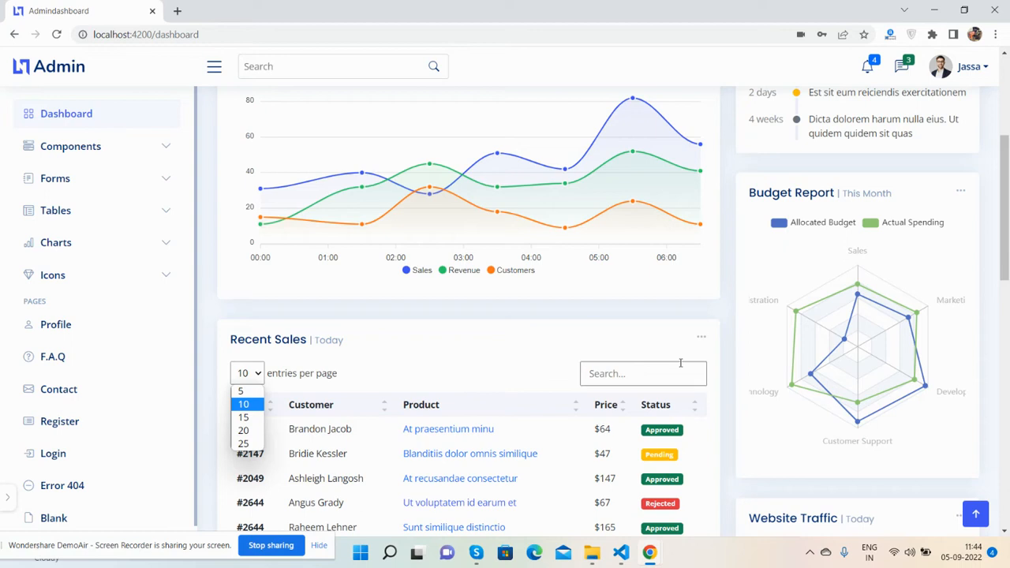
{"action": "left_click", "coordinate": [243, 403]}
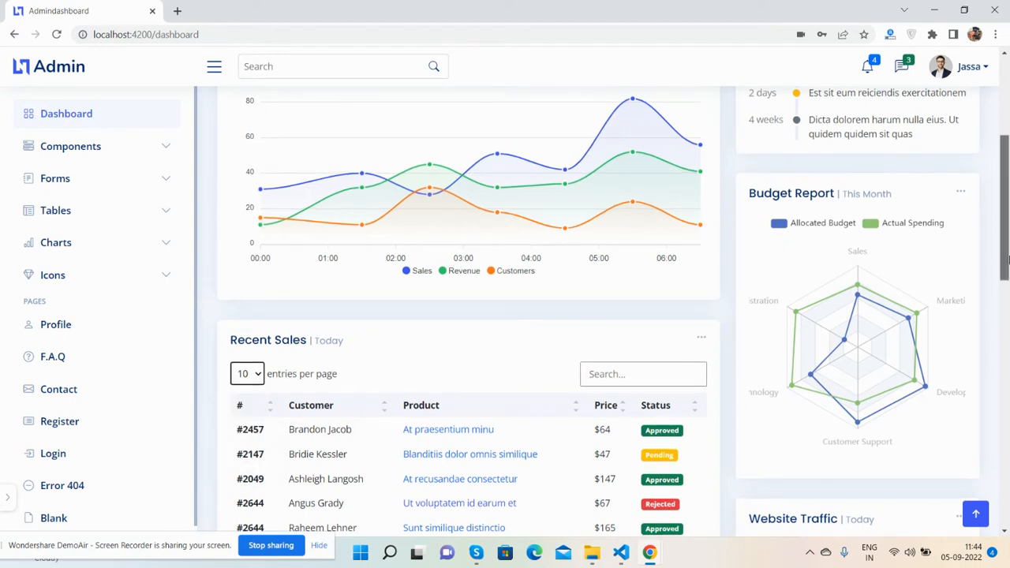
{"action": "scroll", "scroll_direction": "down", "scroll_amount": 3}
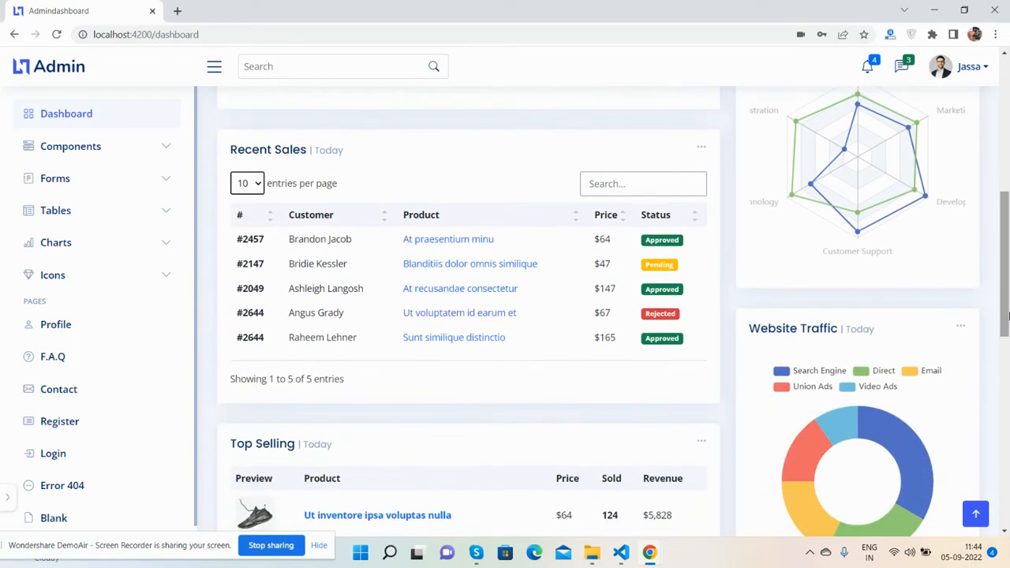
{"action": "mouse_move", "coordinate": [825, 455]}
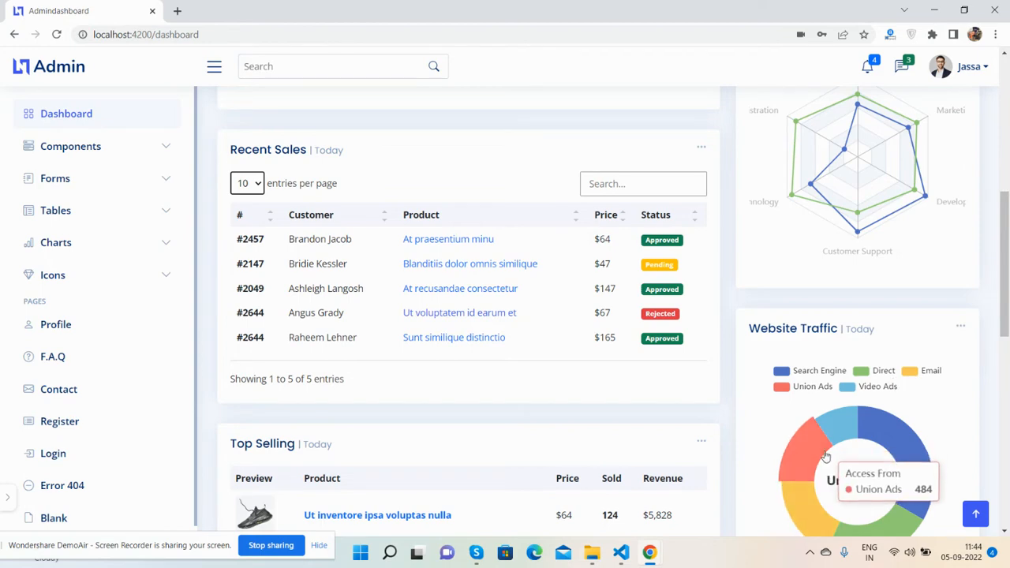
{"action": "scroll", "scroll_direction": "down", "scroll_amount": 3}
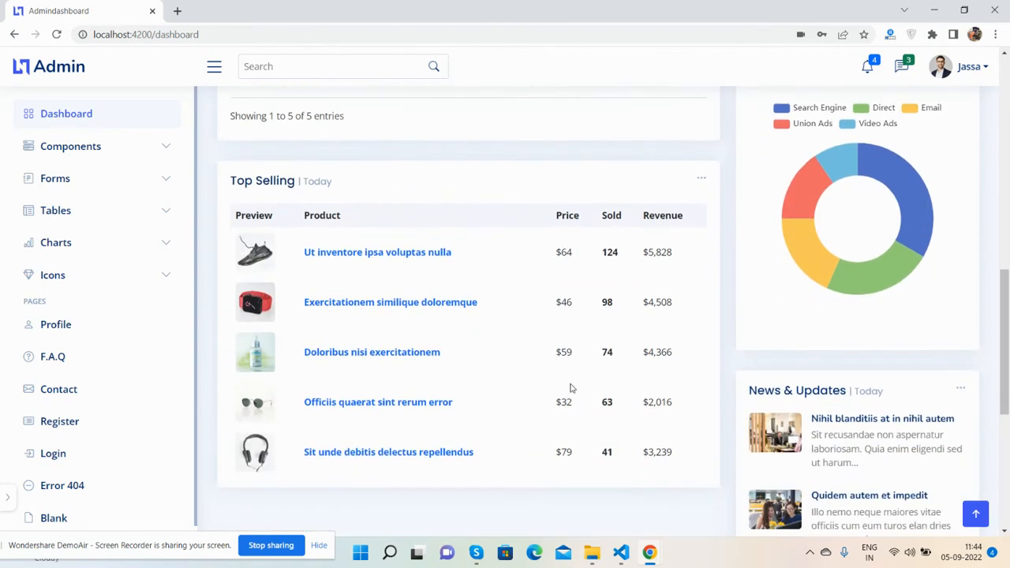
{"action": "scroll", "scroll_direction": "down", "scroll_amount": 3}
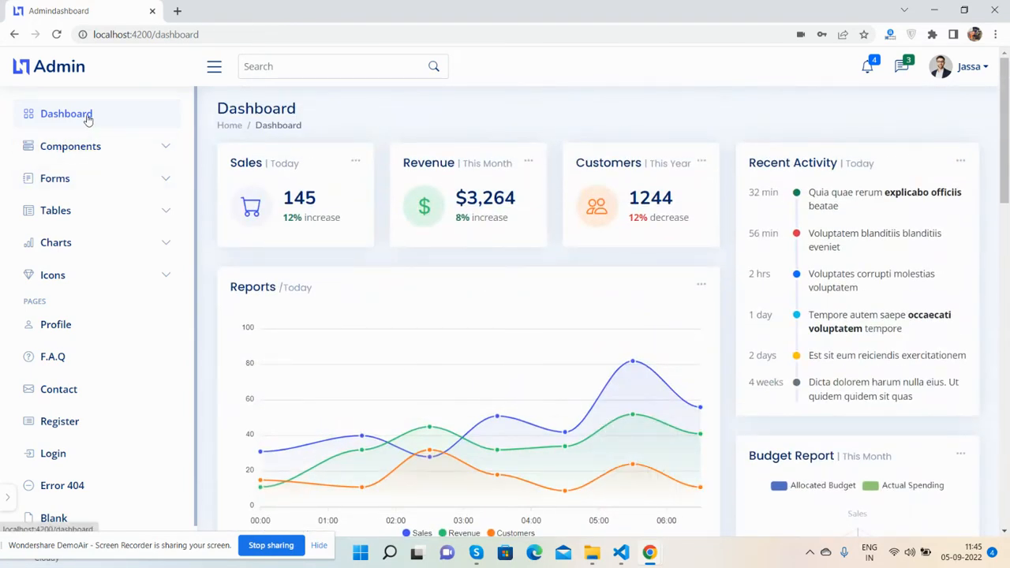
Expand Components, dismiss a sample alert on Alerts, then view Accordion through Carousel.
{"action": "left_click", "coordinate": [70, 146]}
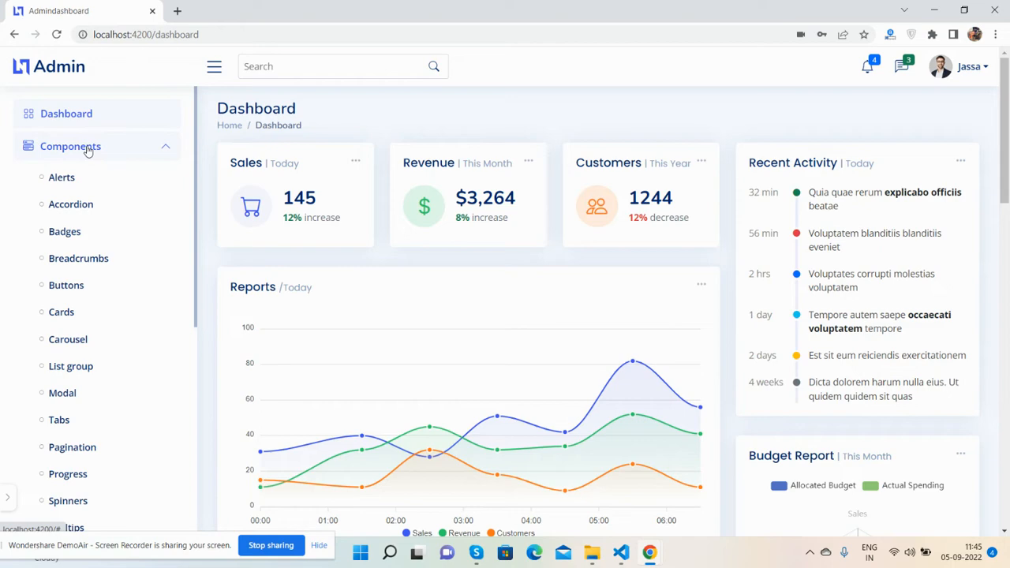
{"action": "left_click", "coordinate": [62, 177]}
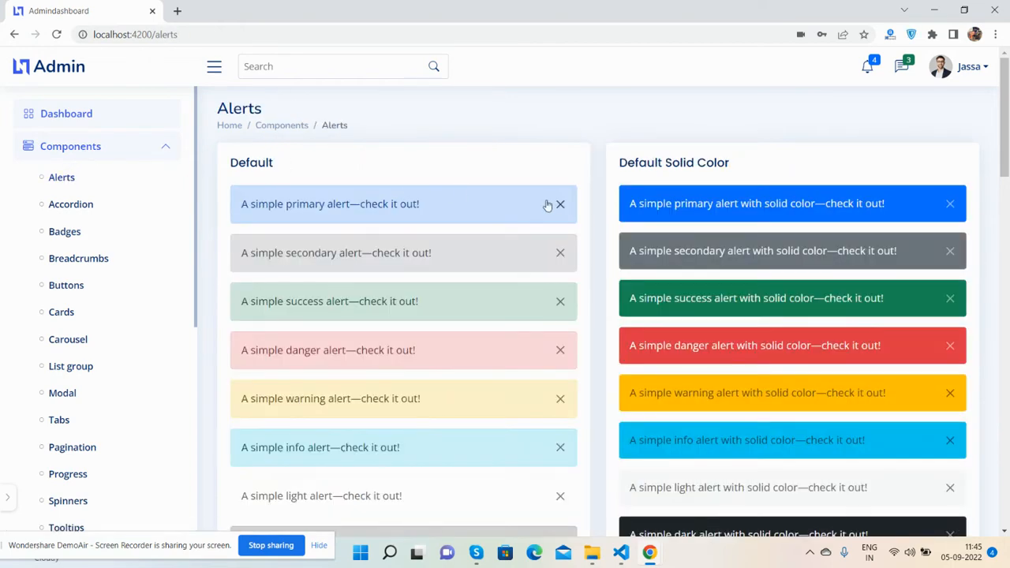
{"action": "left_click", "coordinate": [560, 204]}
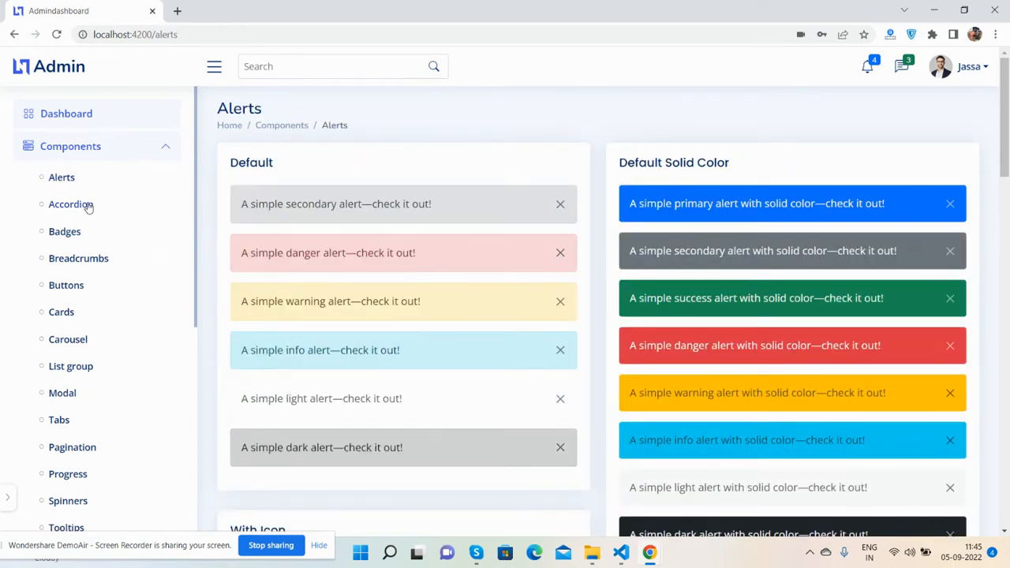
{"action": "left_click", "coordinate": [70, 204]}
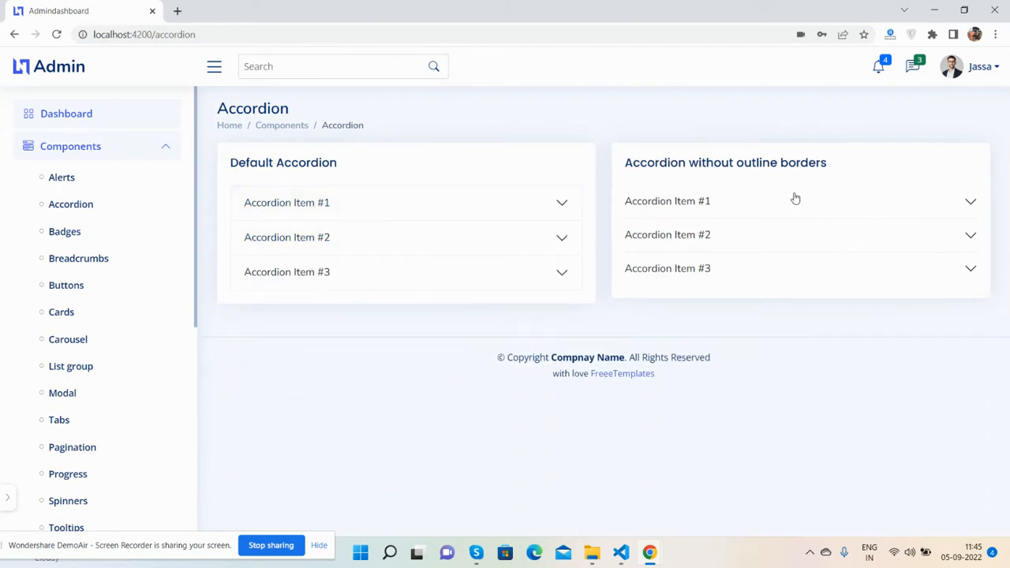
{"action": "left_click", "coordinate": [64, 231]}
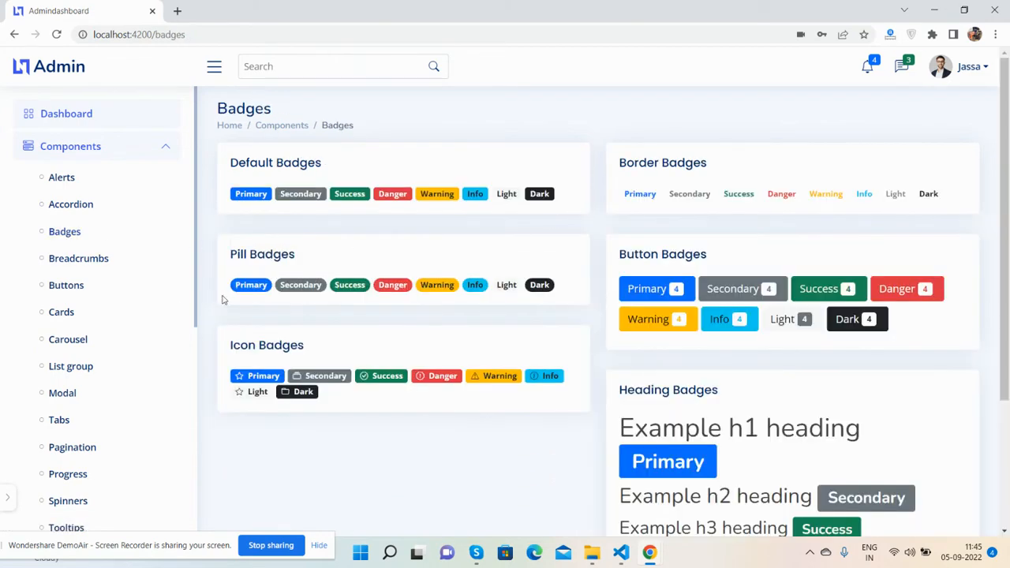
{"action": "left_click", "coordinate": [78, 258]}
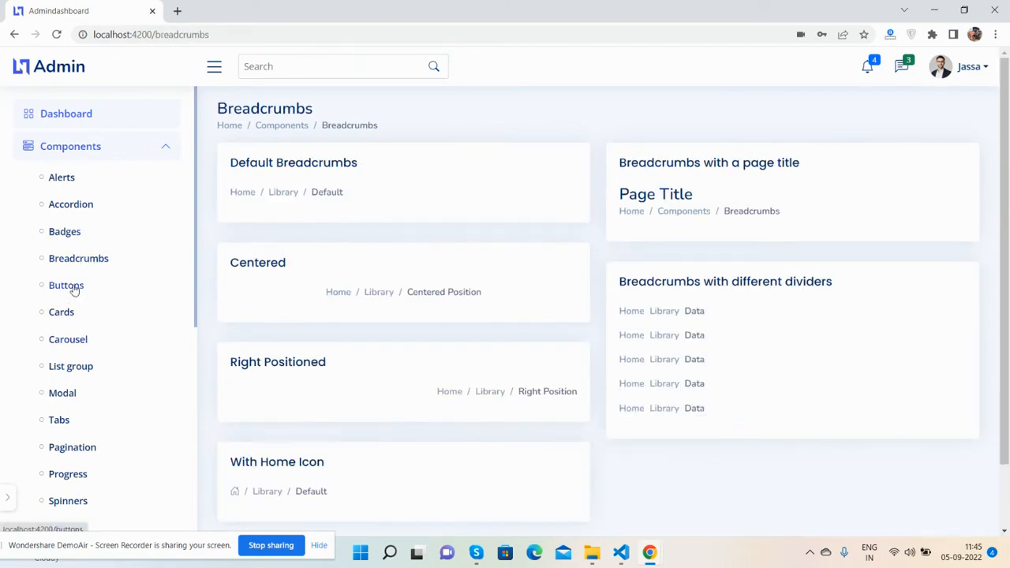
{"action": "left_click", "coordinate": [61, 312]}
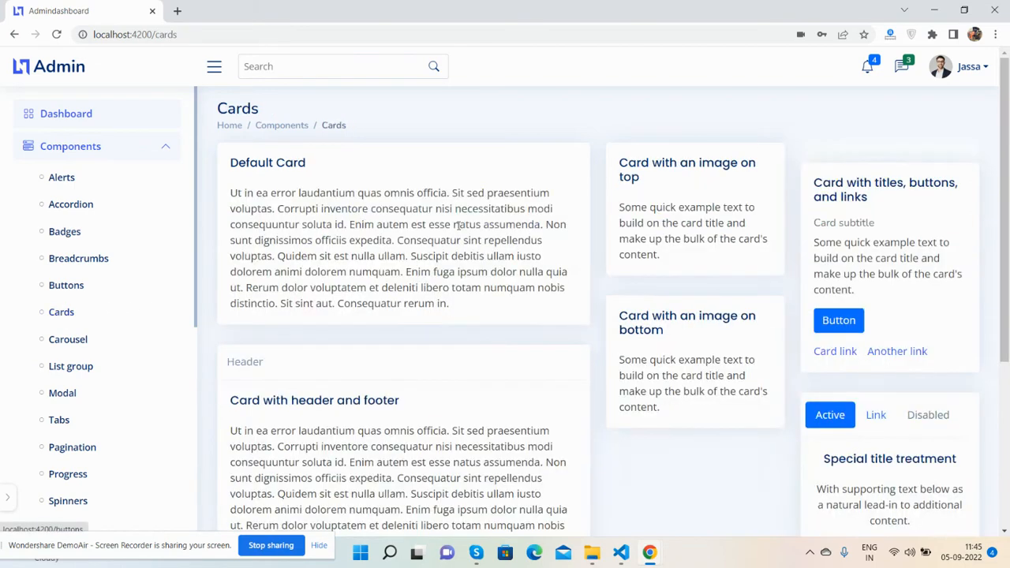
{"action": "left_click", "coordinate": [68, 339]}
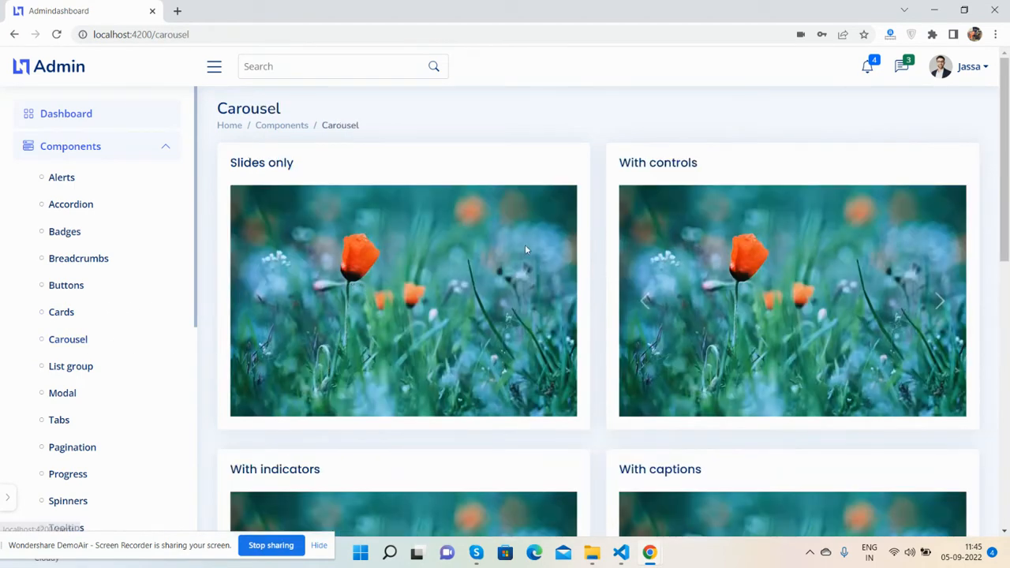
Scroll through the Carousel demos, then view the List group and Modal pages.
{"action": "scroll", "scroll_direction": "down", "scroll_amount": 3}
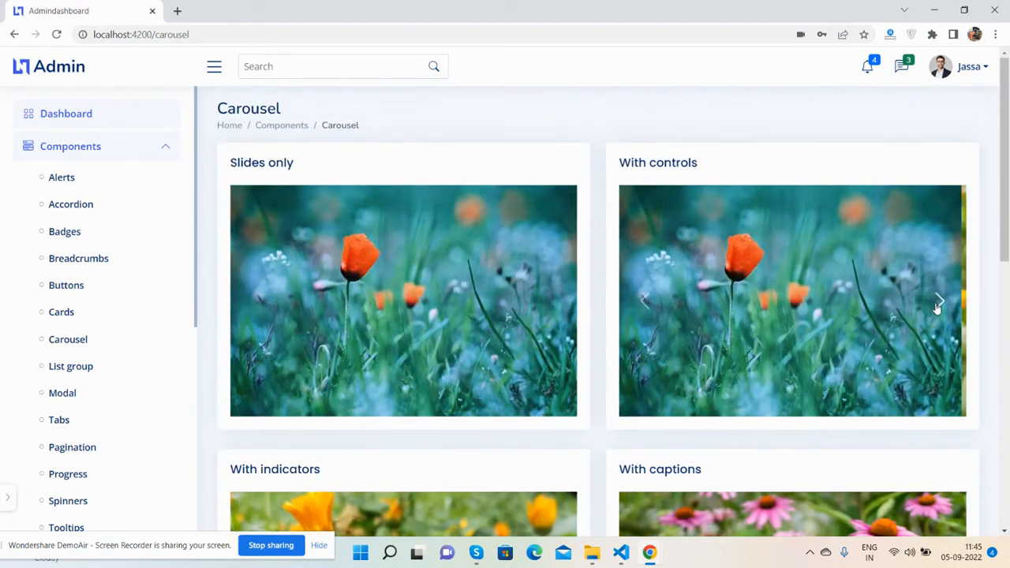
{"action": "scroll", "scroll_direction": "down", "scroll_amount": 3}
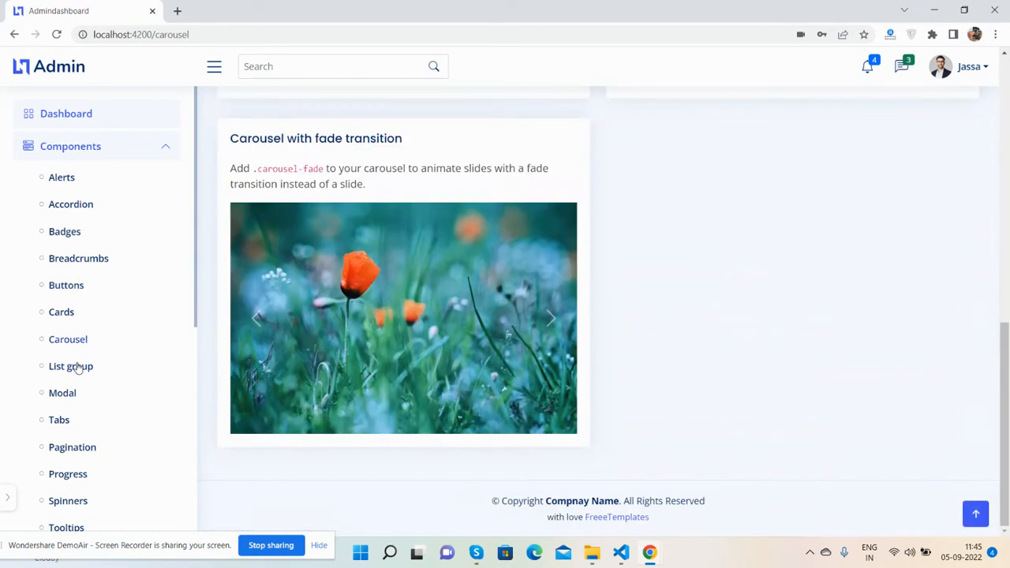
{"action": "left_click", "coordinate": [71, 366]}
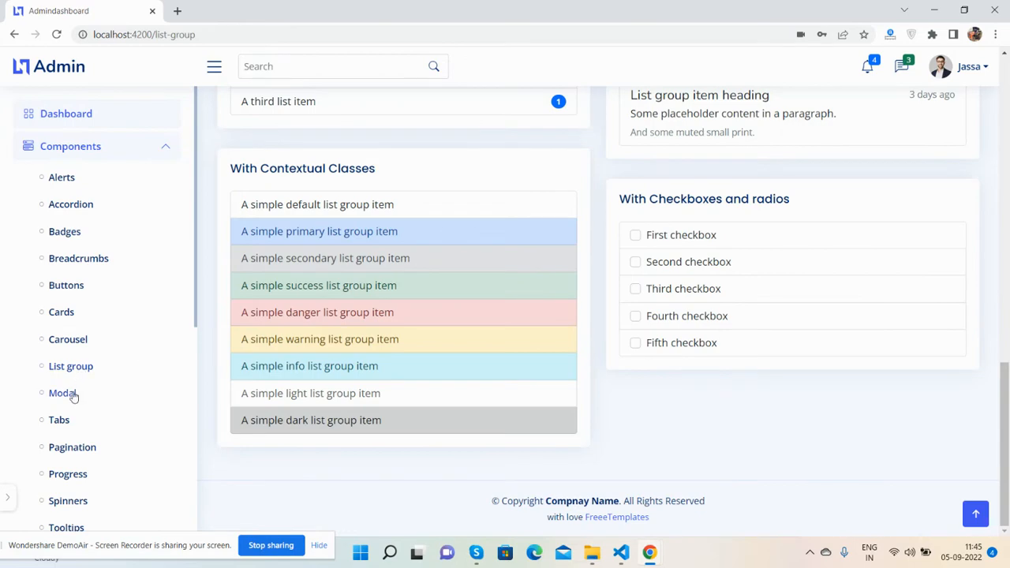
{"action": "left_click", "coordinate": [62, 393]}
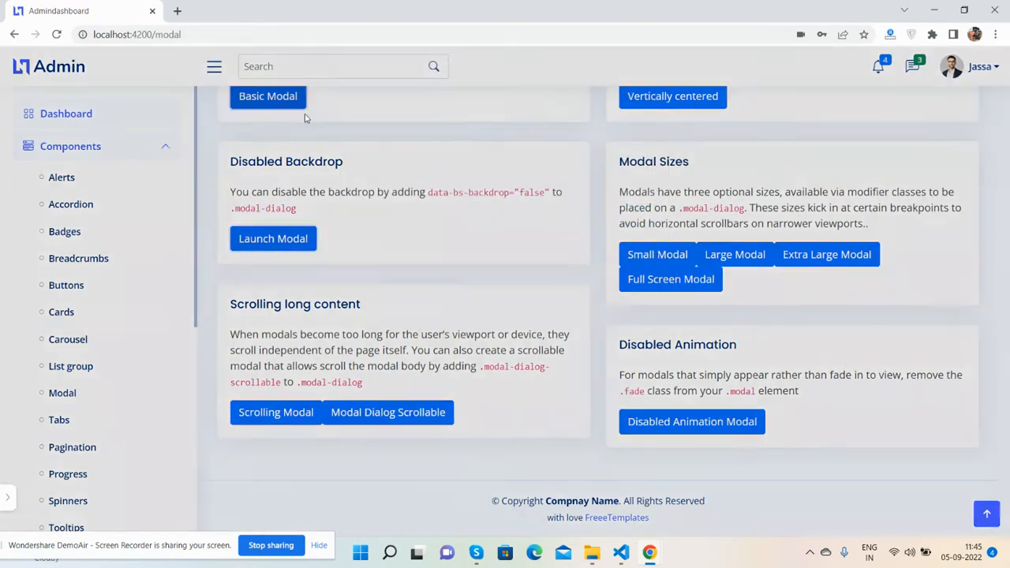
Open and close the vertically centered modal, then view Progress and Tooltips.
{"action": "left_click", "coordinate": [672, 96]}
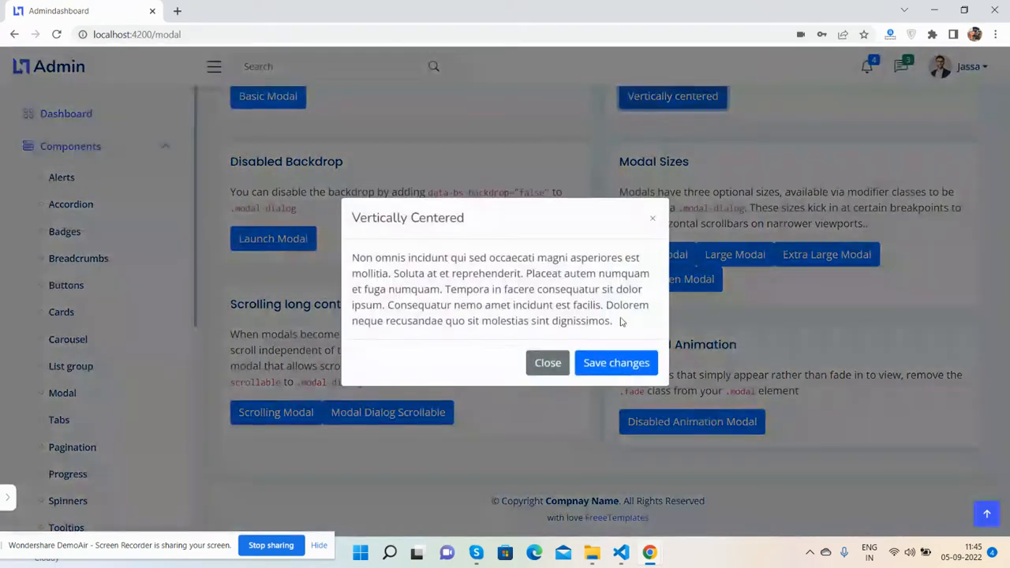
{"action": "left_click", "coordinate": [547, 363]}
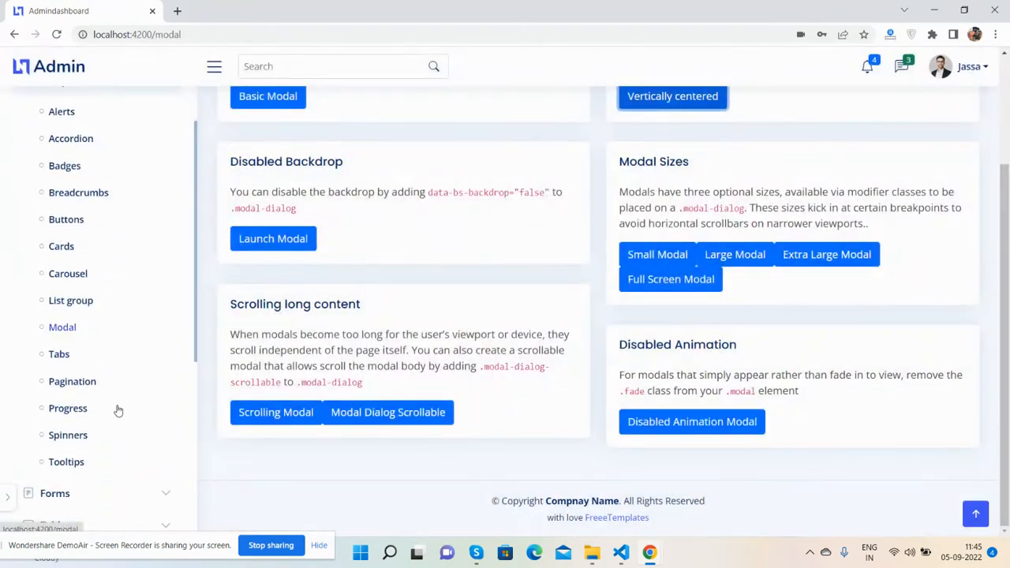
{"action": "left_click", "coordinate": [72, 381]}
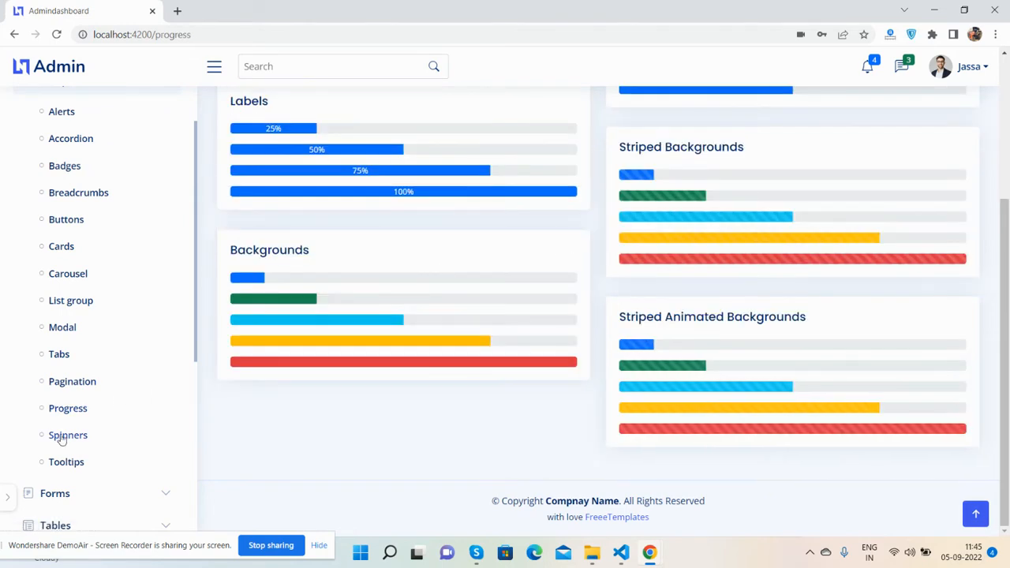
{"action": "left_click", "coordinate": [67, 462]}
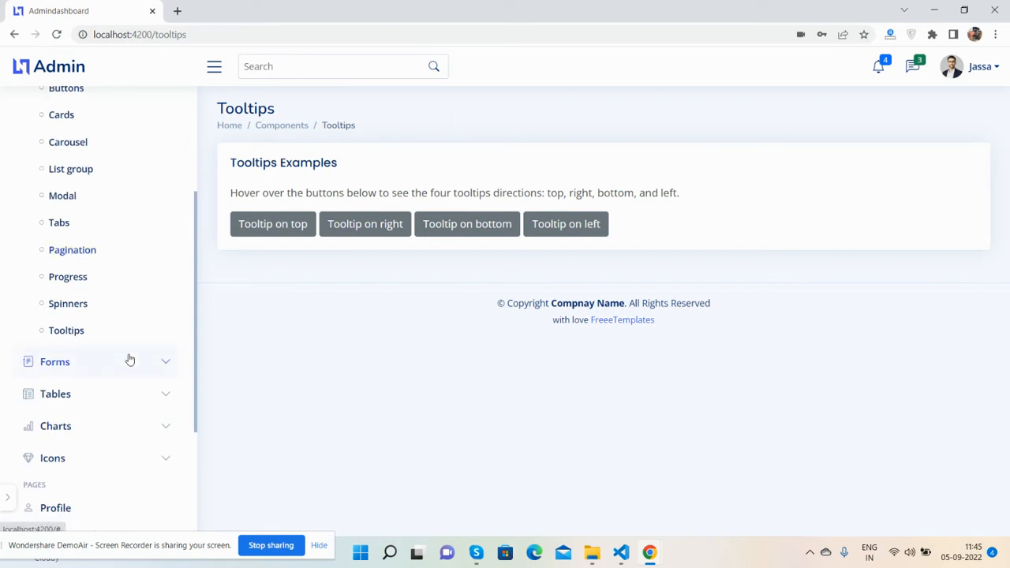
Expand Forms and view Form Elements, Form Layouts, Form Editors, then Data Tables.
{"action": "left_click", "coordinate": [55, 361]}
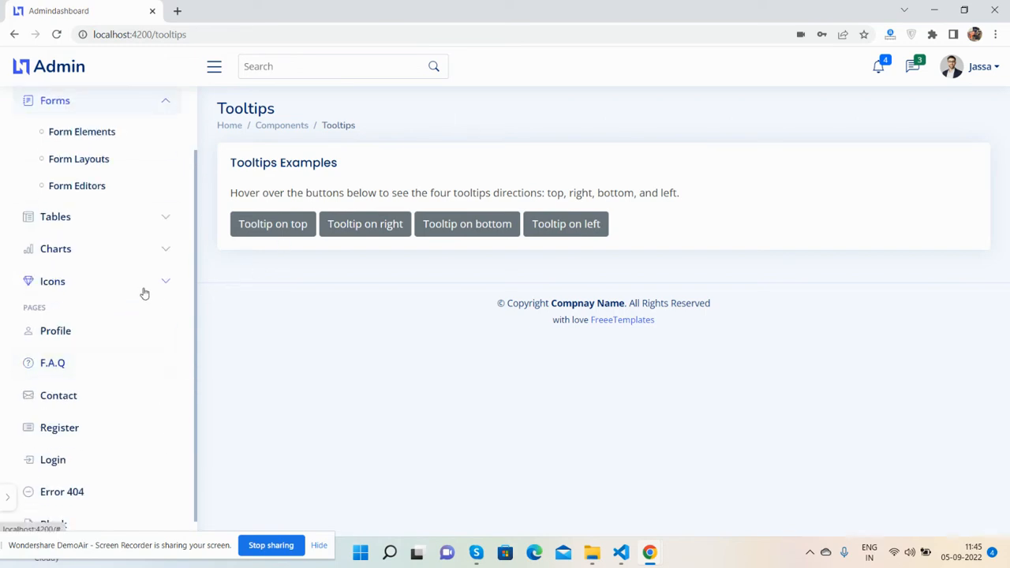
{"action": "left_click", "coordinate": [82, 131]}
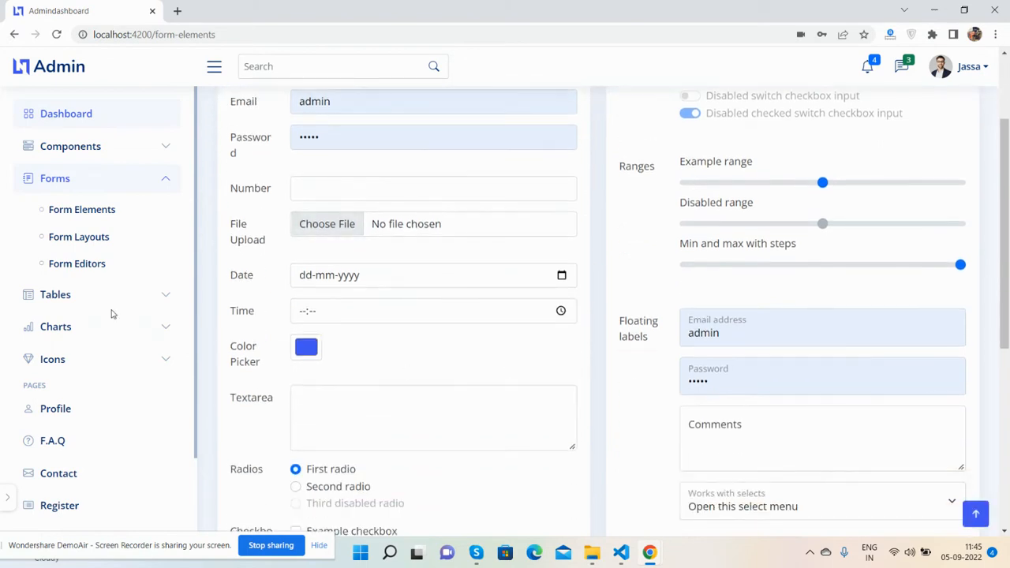
{"action": "left_click", "coordinate": [78, 237]}
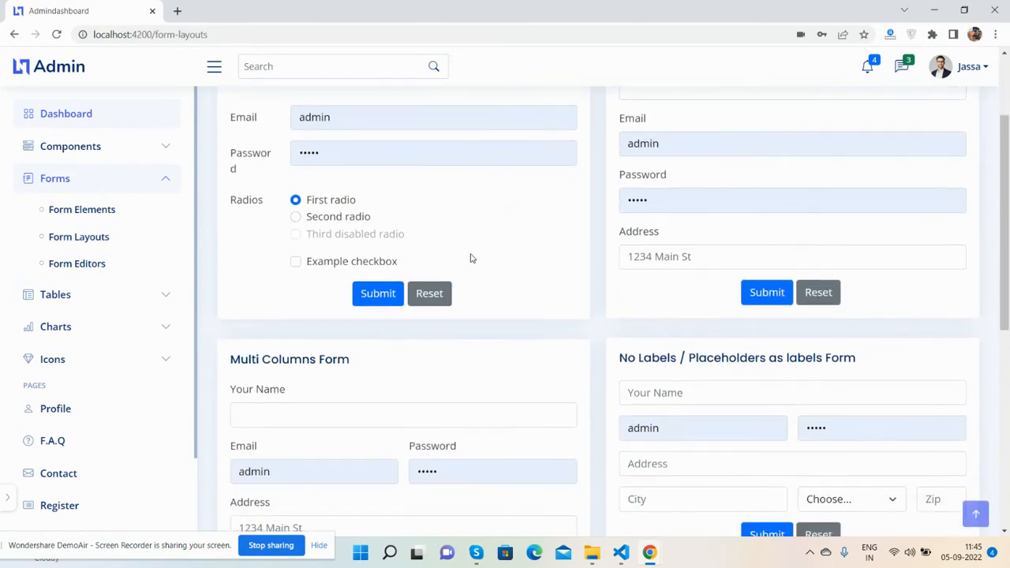
{"action": "left_click", "coordinate": [77, 263]}
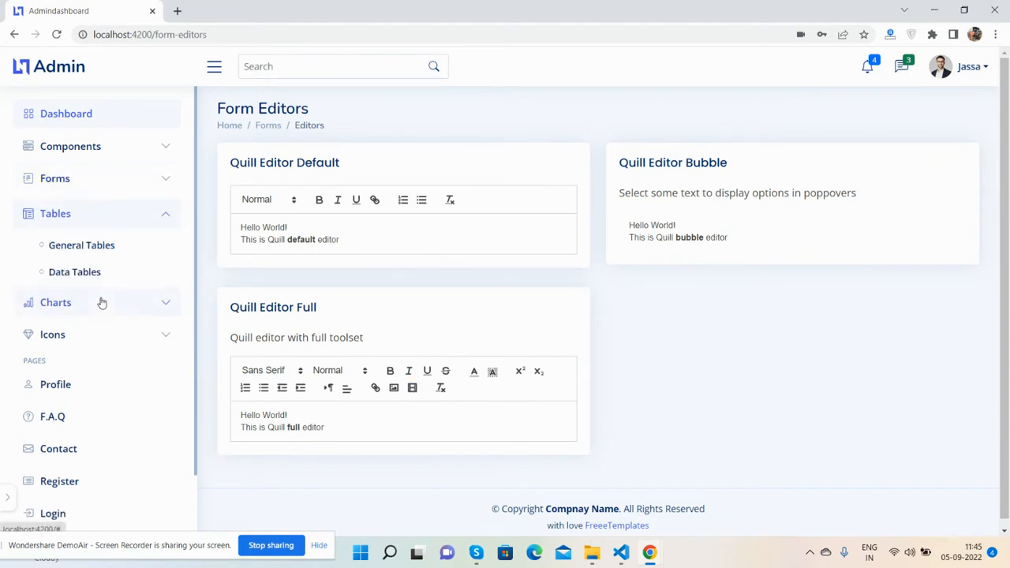
{"action": "left_click", "coordinate": [74, 272]}
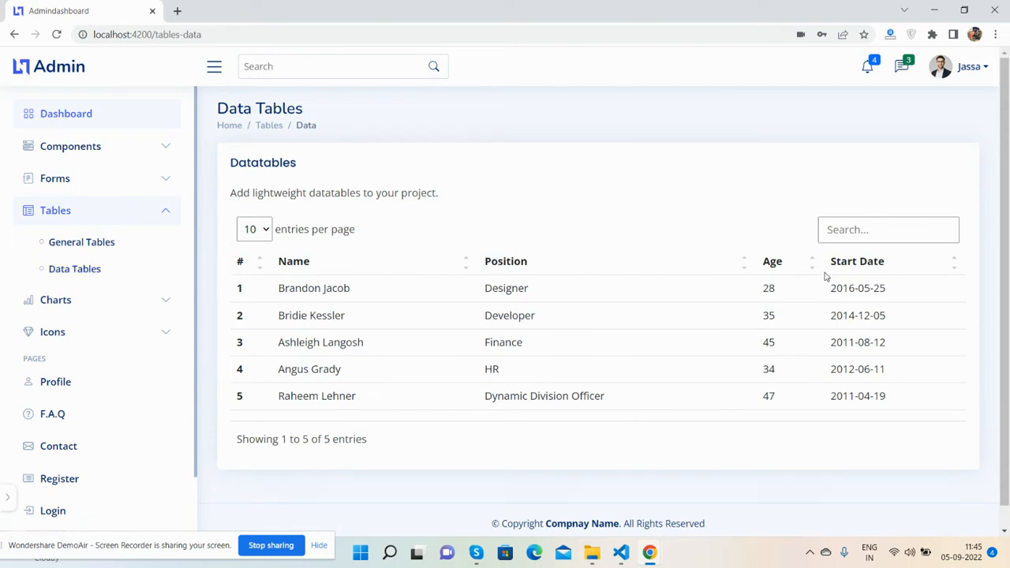
{"action": "type", "text": "df"}
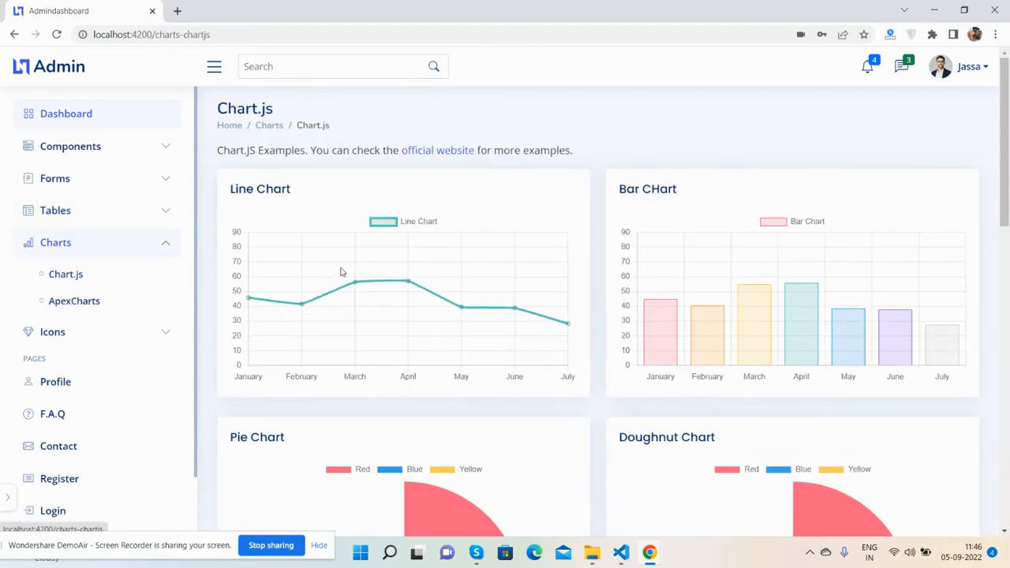
View the Bootstrap Icons, Remix Icons and Boxicons pages, then the user Profile.
{"action": "left_click", "coordinate": [75, 300]}
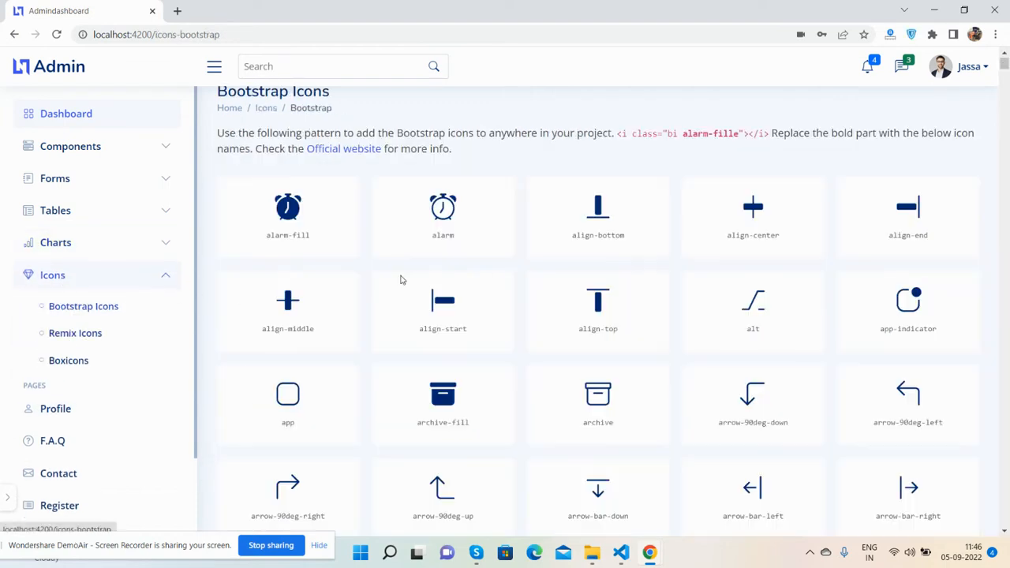
{"action": "left_click", "coordinate": [75, 333]}
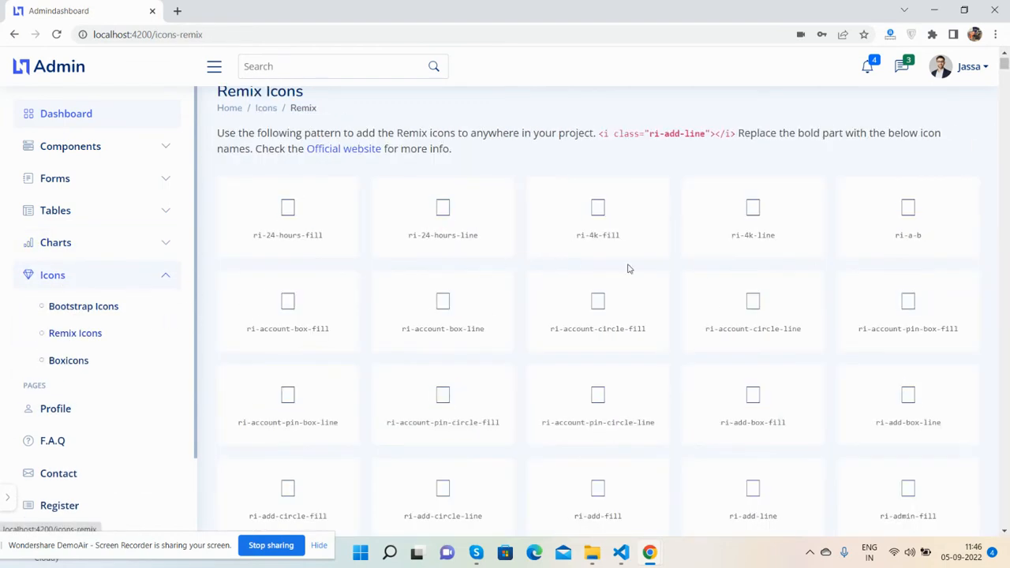
{"action": "left_click", "coordinate": [68, 360]}
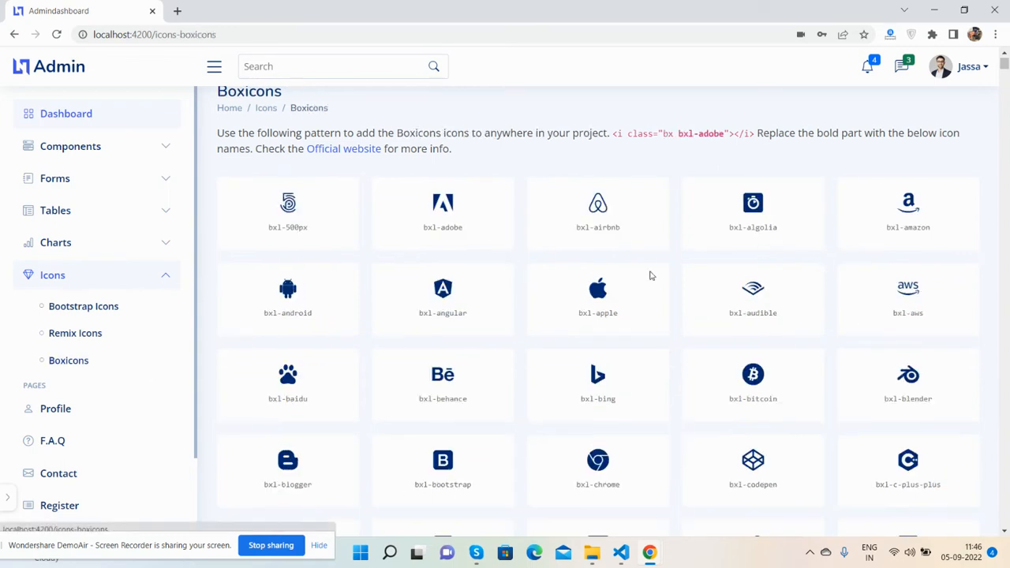
{"action": "left_click", "coordinate": [55, 409]}
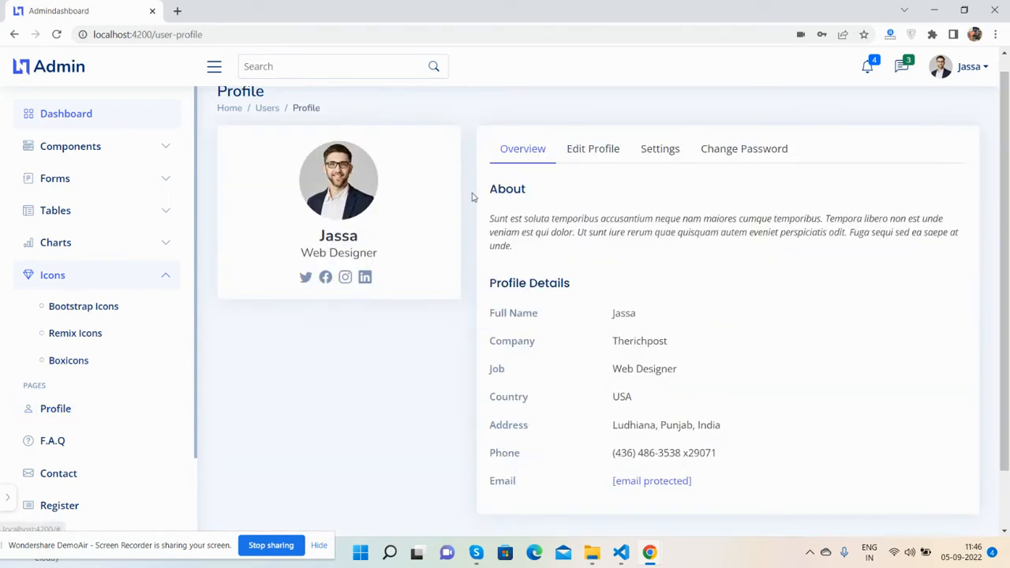
Check profile email notifications, expand an FAQ answer, then view Contact and Register pages.
{"action": "left_click", "coordinate": [659, 148]}
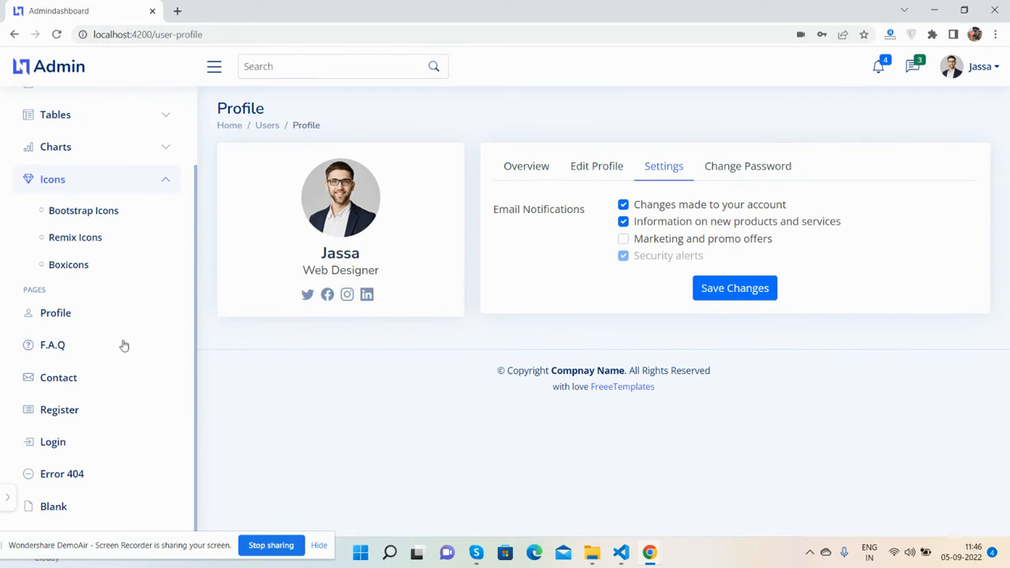
{"action": "left_click", "coordinate": [52, 345]}
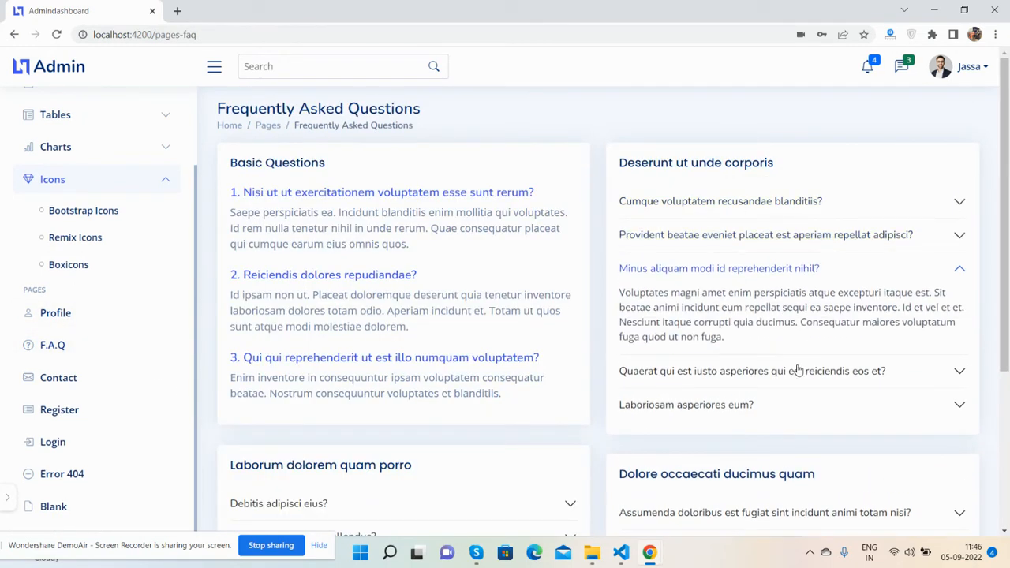
{"action": "left_click", "coordinate": [719, 200]}
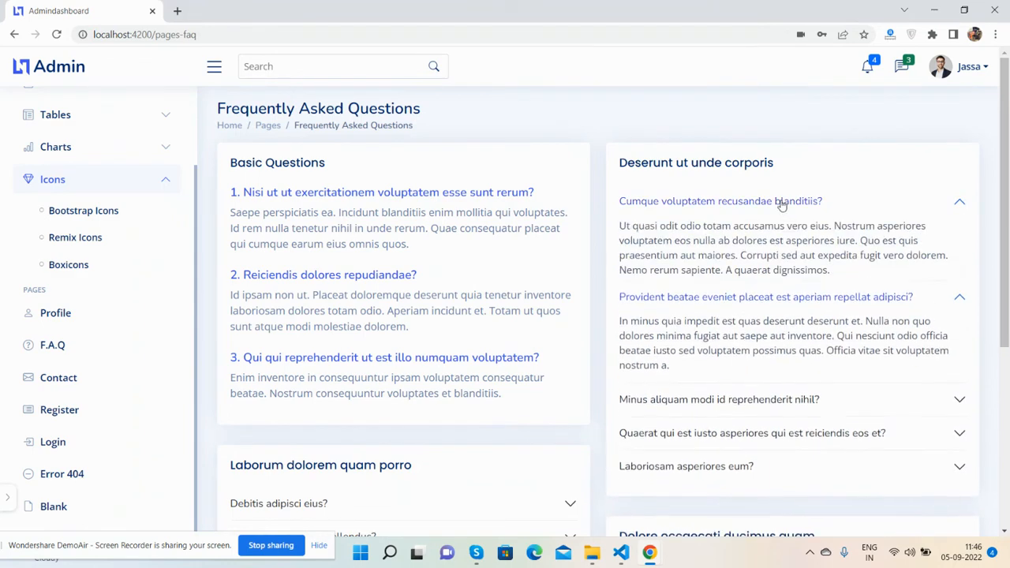
{"action": "scroll", "scroll_direction": "down", "scroll_amount": 3}
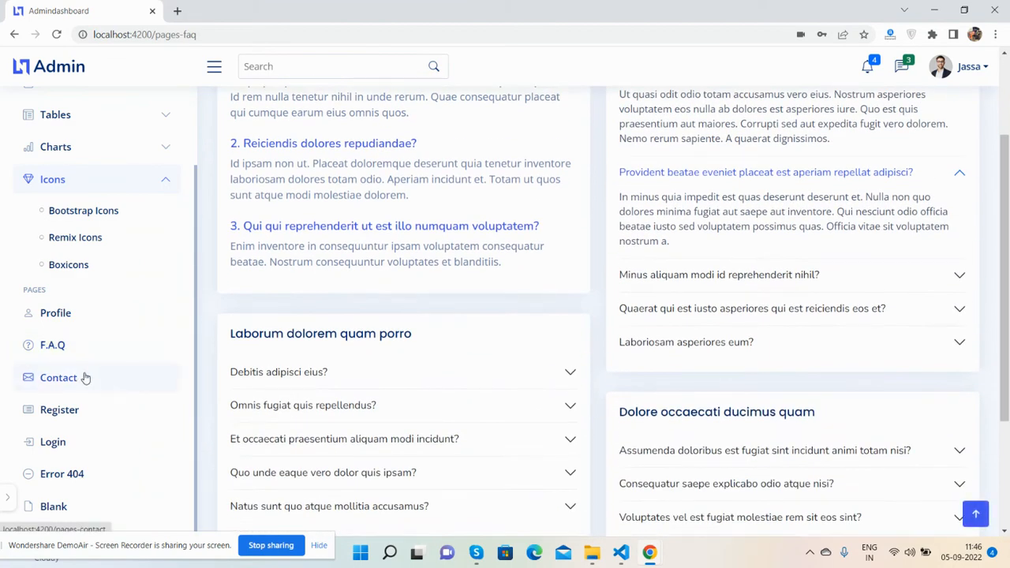
{"action": "left_click", "coordinate": [59, 378]}
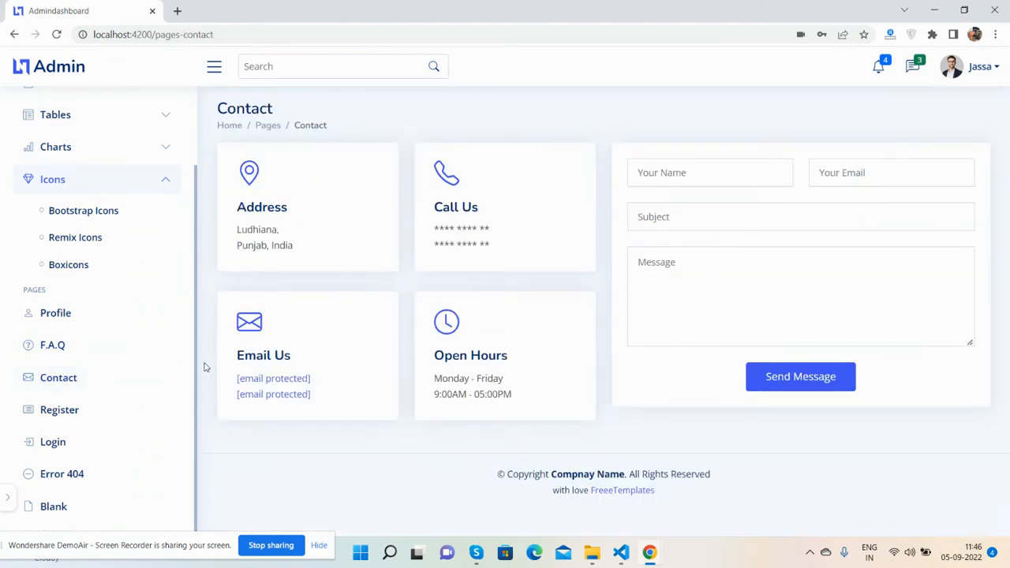
{"action": "left_click", "coordinate": [59, 410]}
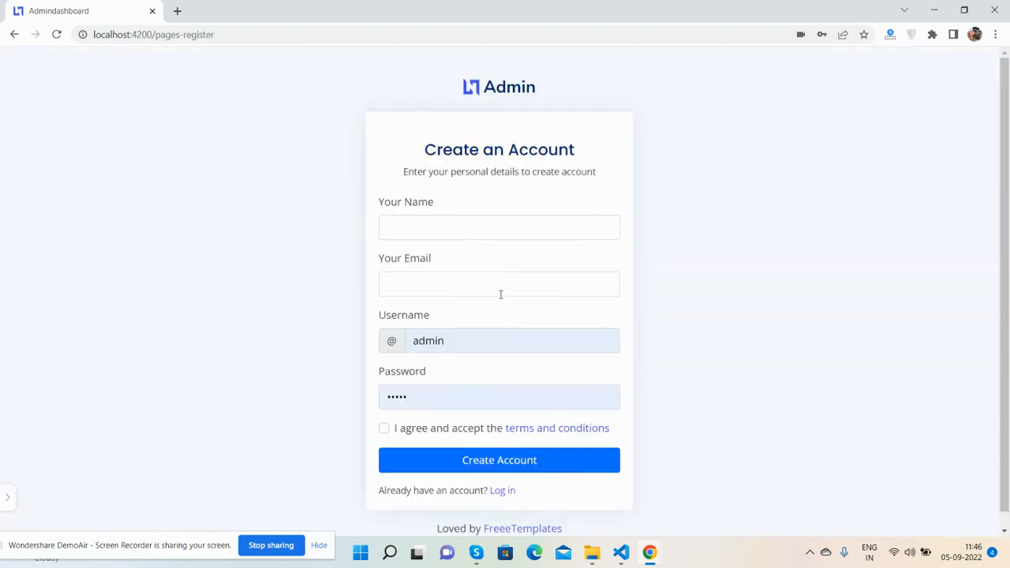
{"action": "mouse_move", "coordinate": [491, 90]}
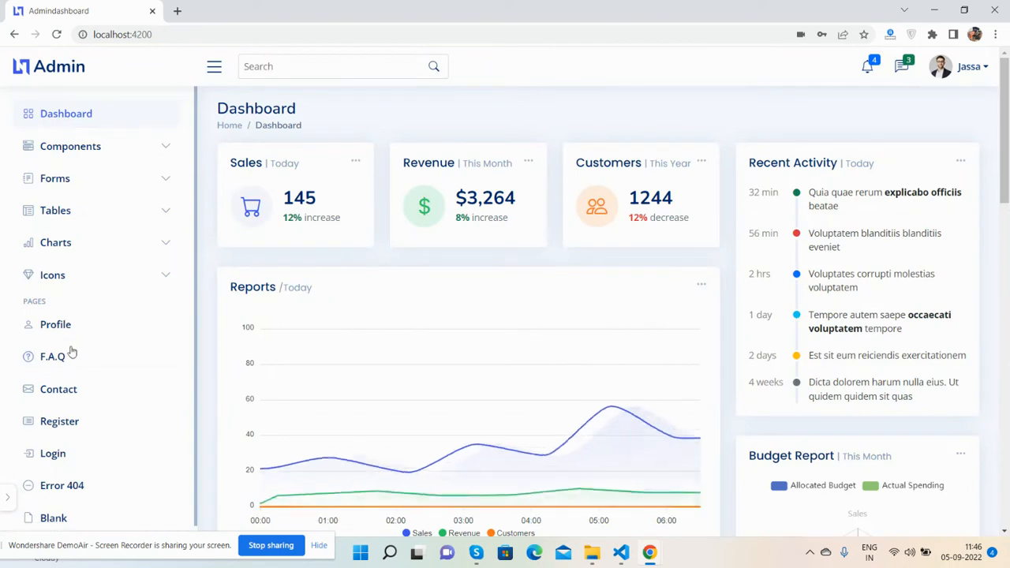
View Login, open My Profile from the user menu, visit F.A.Q, then Dashboard.
{"action": "left_click", "coordinate": [52, 453]}
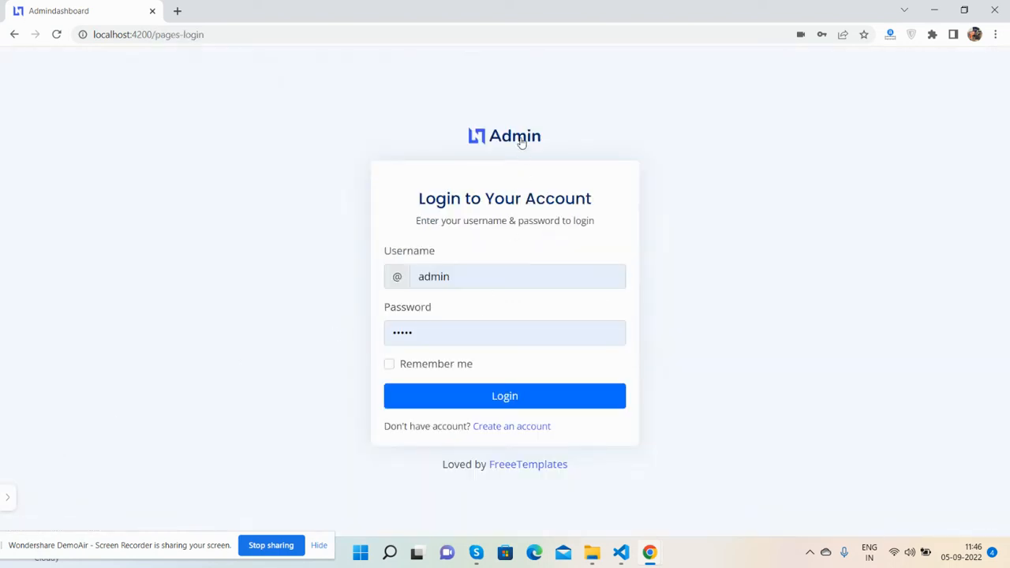
{"action": "left_click", "coordinate": [504, 395]}
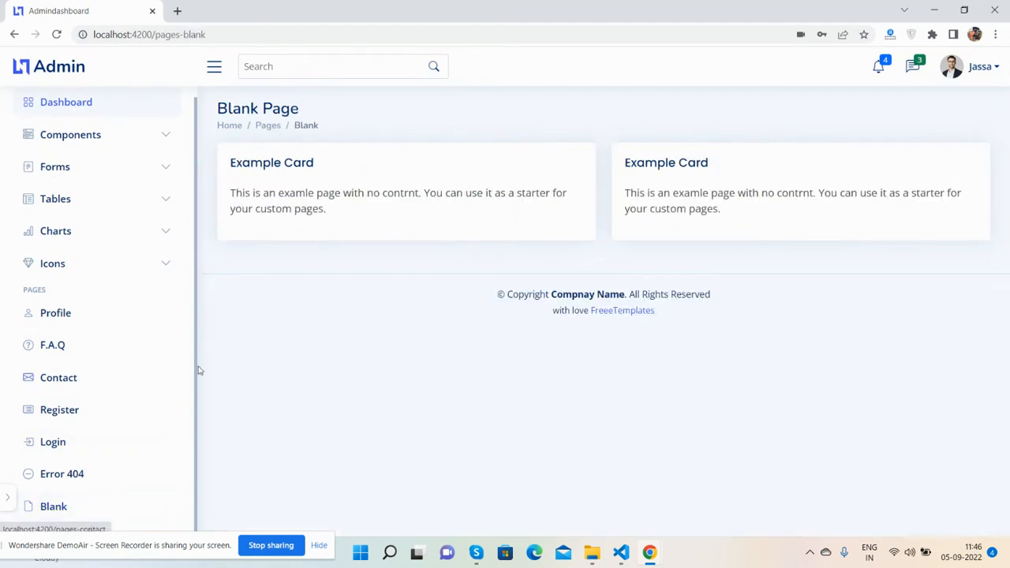
{"action": "left_click", "coordinate": [979, 67]}
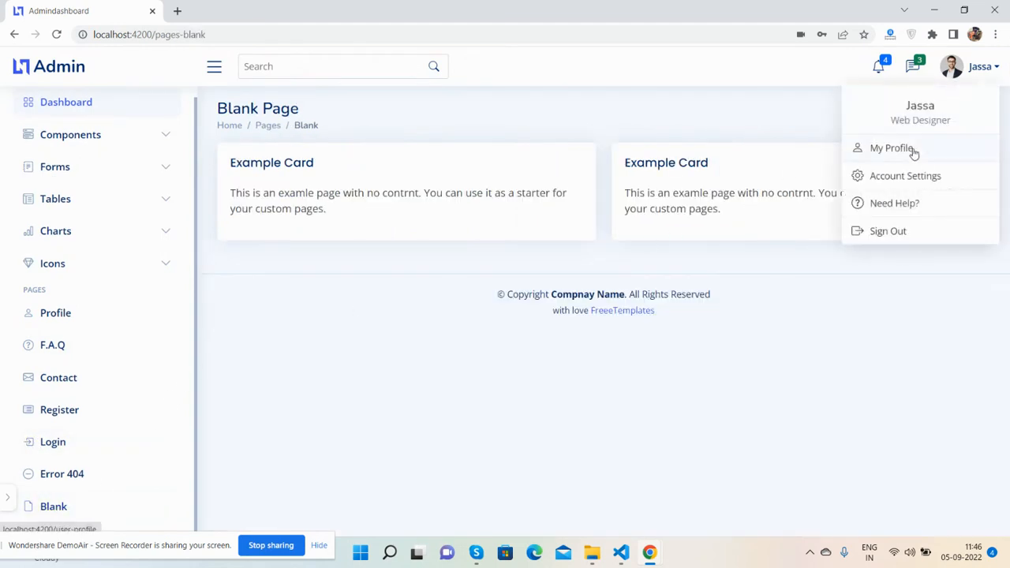
{"action": "left_click", "coordinate": [892, 148]}
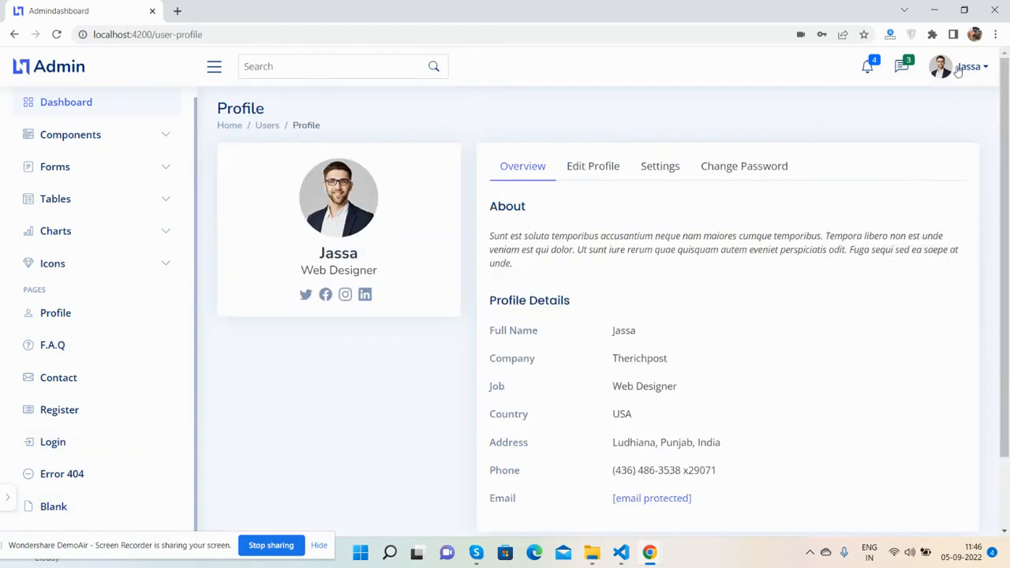
{"action": "left_click", "coordinate": [52, 345]}
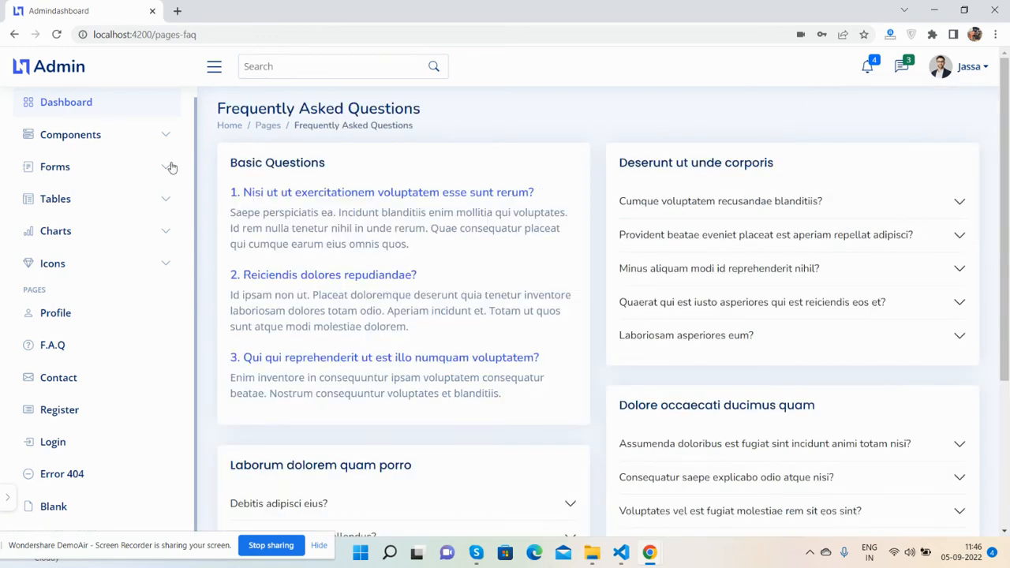
{"action": "left_click", "coordinate": [65, 102]}
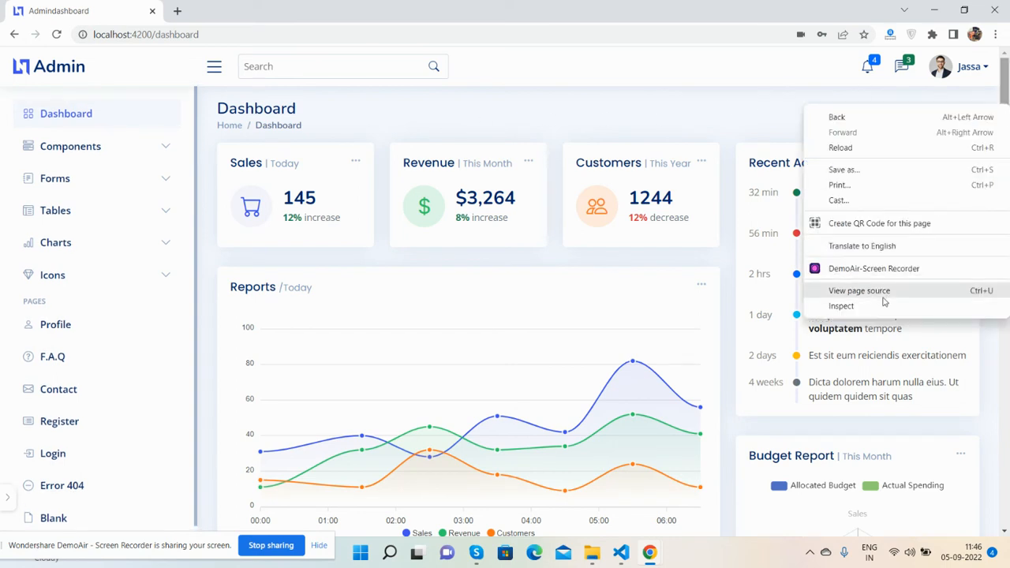
Emulate the dashboard as an iPhone SE in DevTools and toggle its mobile sidebar.
{"action": "left_click", "coordinate": [840, 306]}
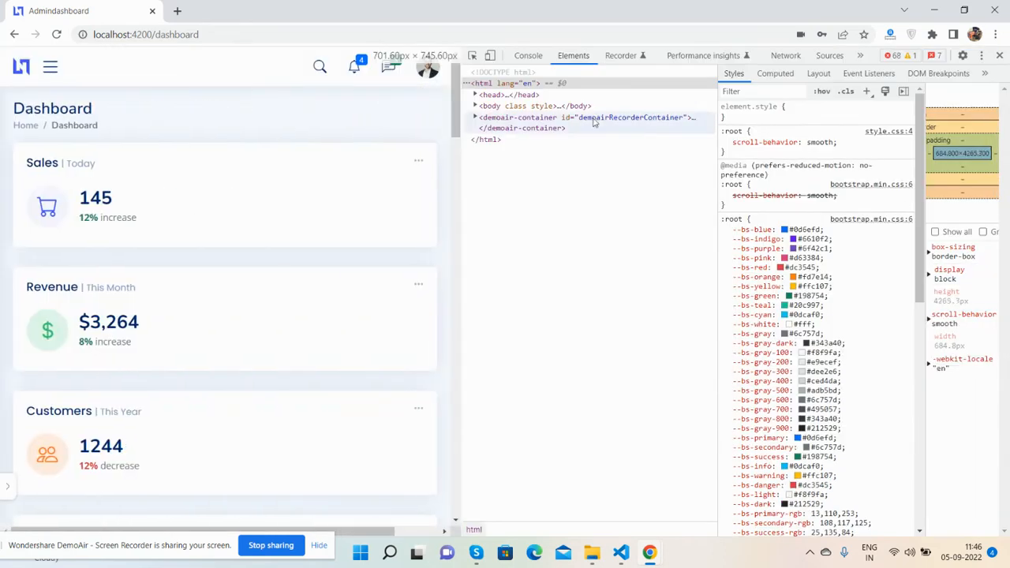
{"action": "left_click", "coordinate": [499, 55]}
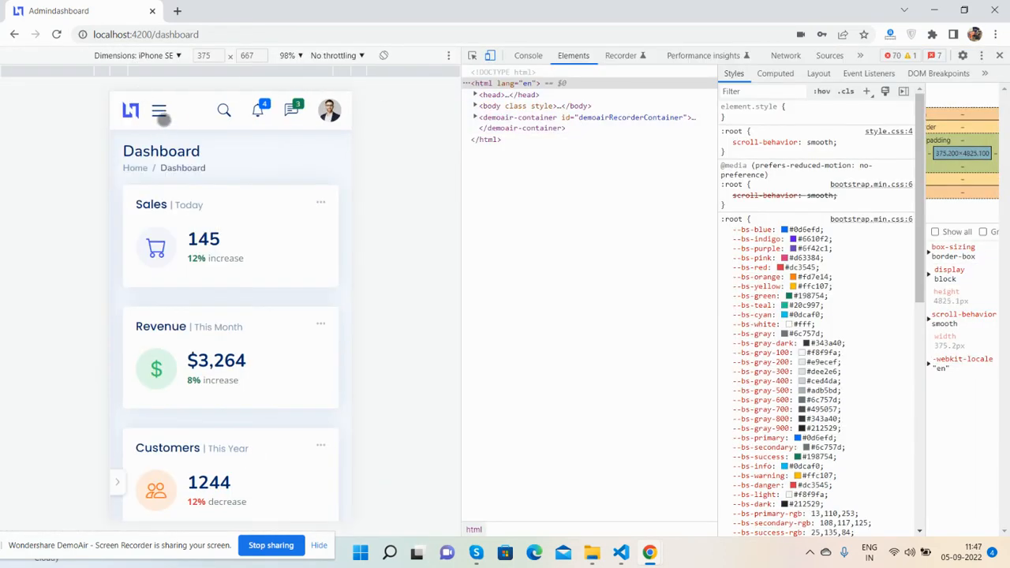
{"action": "left_click", "coordinate": [158, 110]}
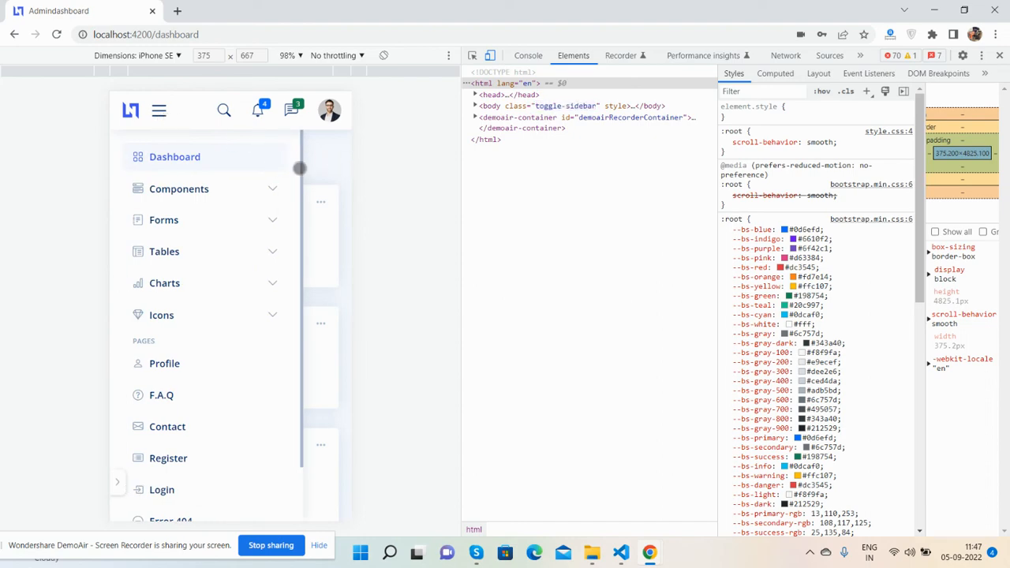
{"action": "scroll", "scroll_direction": "down", "scroll_amount": 3}
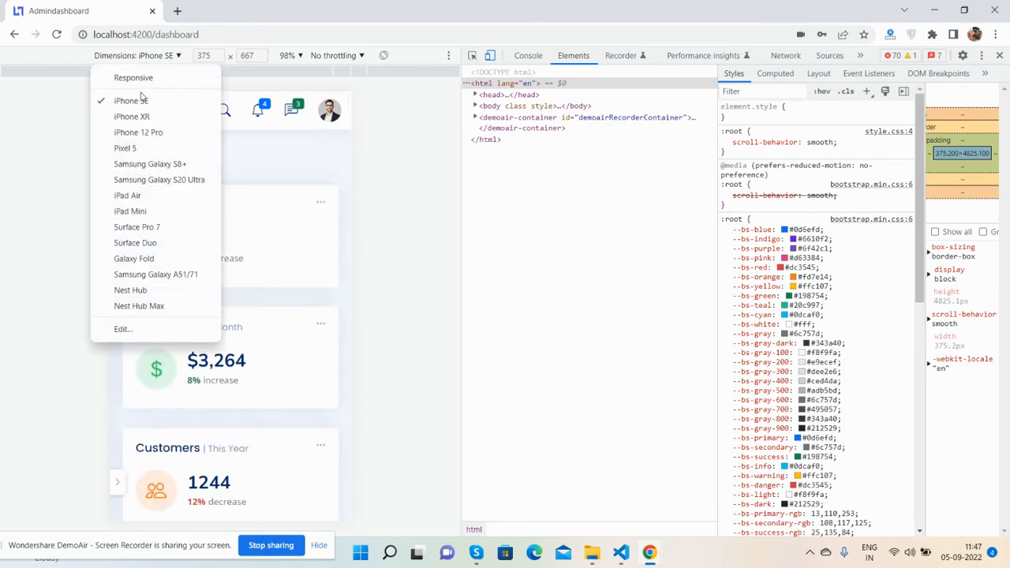
Preview as iPhone XR, iPhone 12 Pro, Galaxy S20 Ultra, Surface Duo and Galaxy Fold.
{"action": "left_click", "coordinate": [131, 116]}
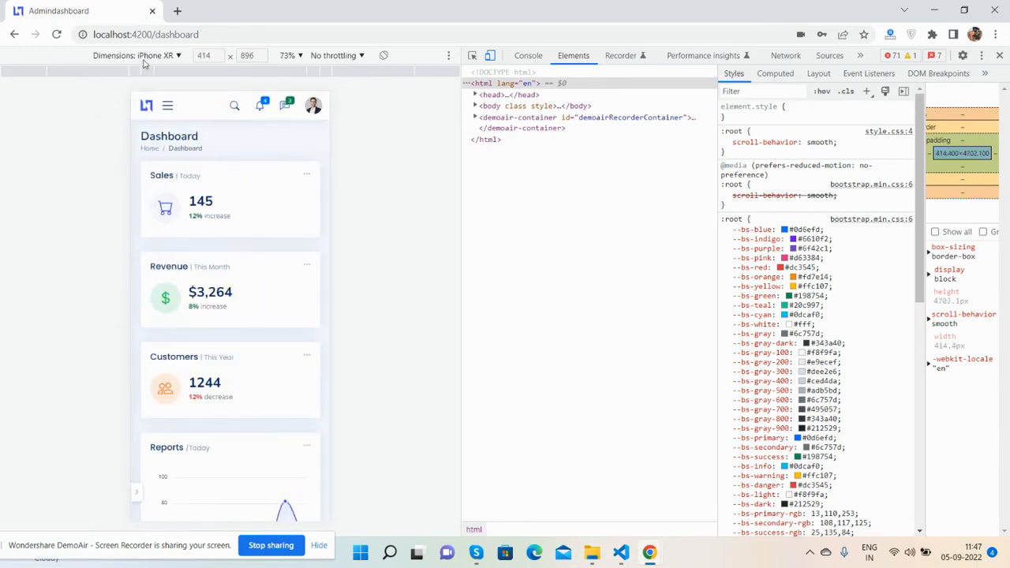
{"action": "left_click", "coordinate": [187, 55]}
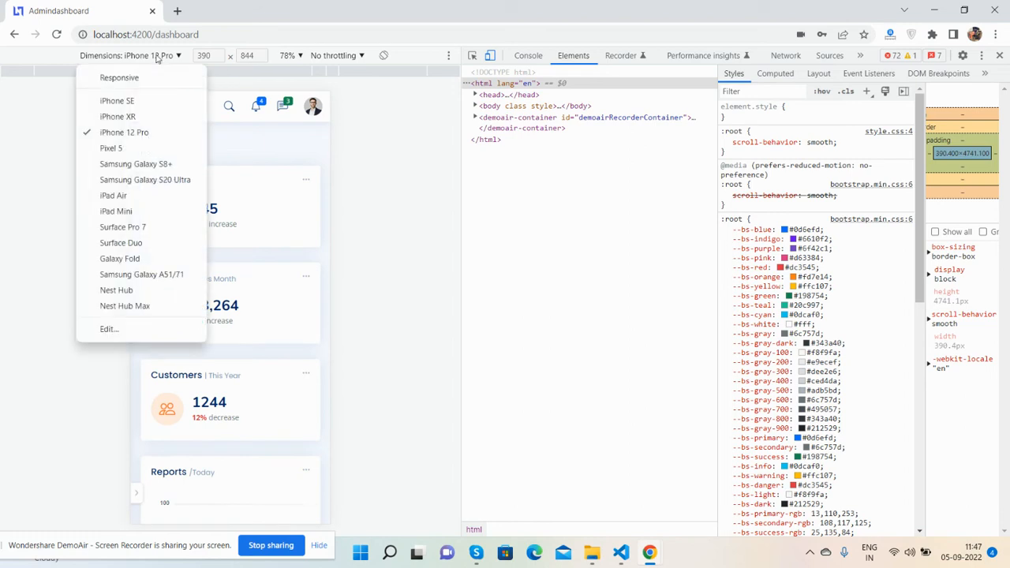
{"action": "left_click", "coordinate": [135, 163]}
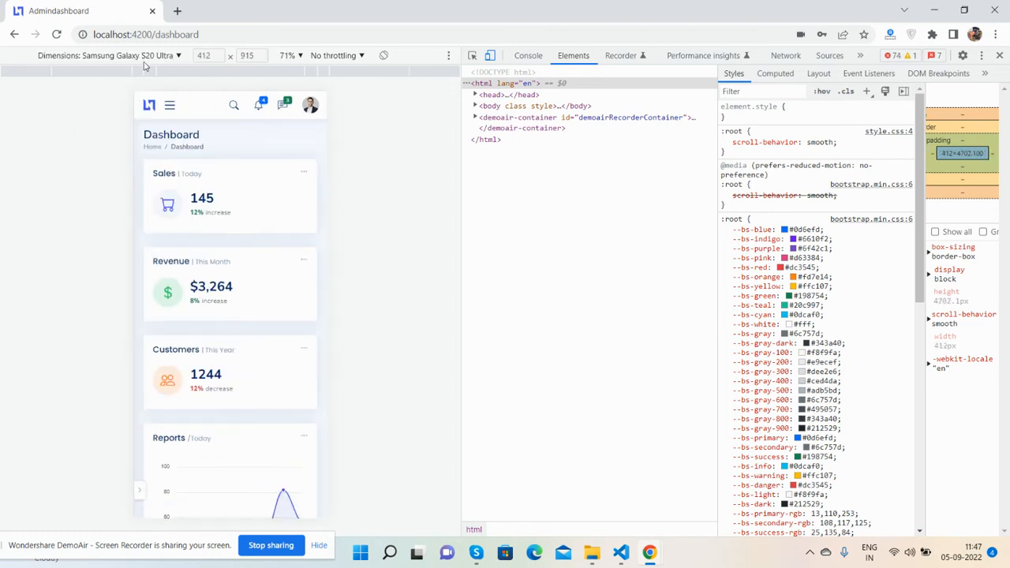
{"action": "left_click", "coordinate": [170, 55]}
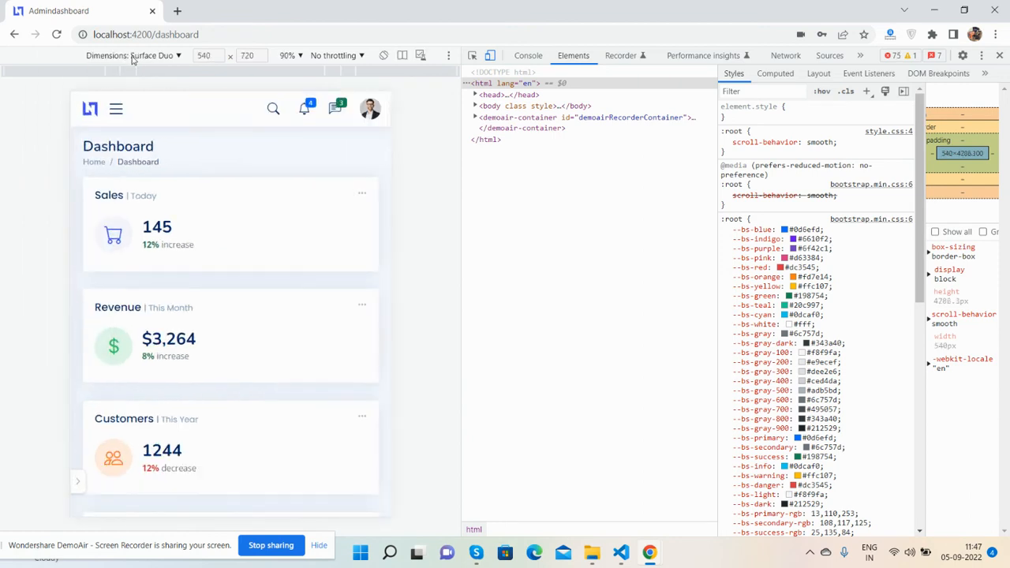
{"action": "left_click", "coordinate": [166, 55]}
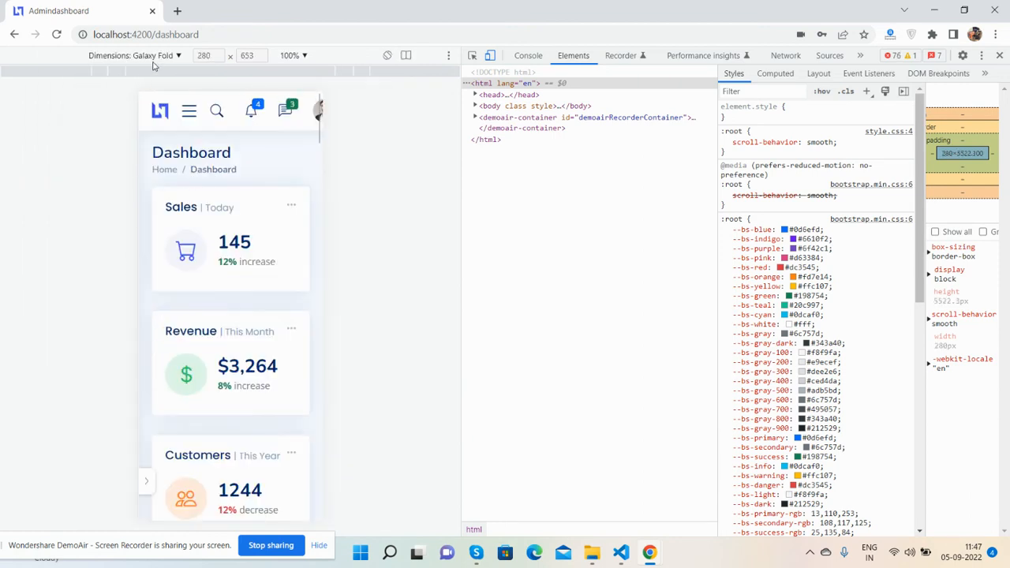
{"action": "left_click", "coordinate": [172, 55]}
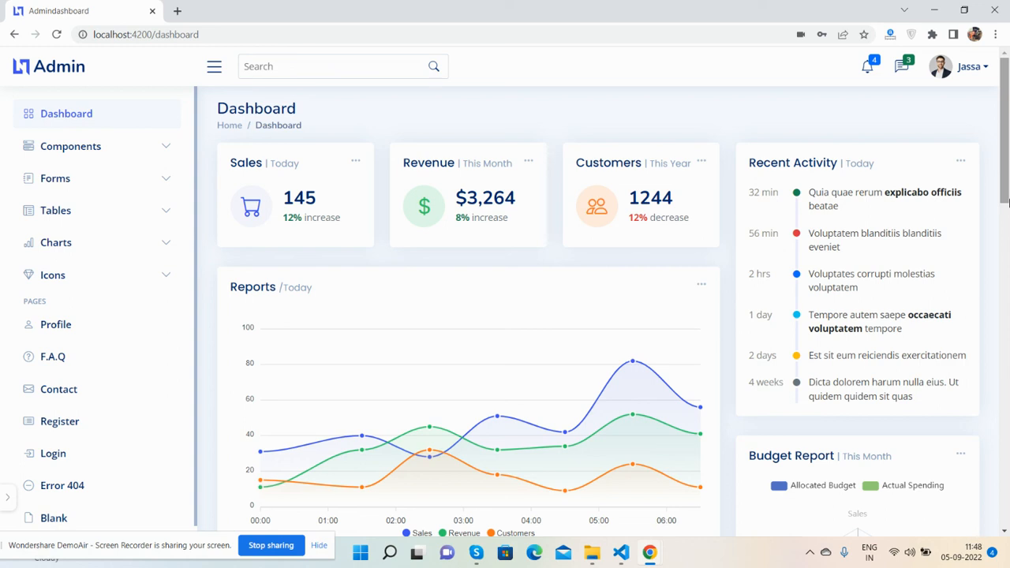
{"action": "mouse_move", "coordinate": [959, 209]}
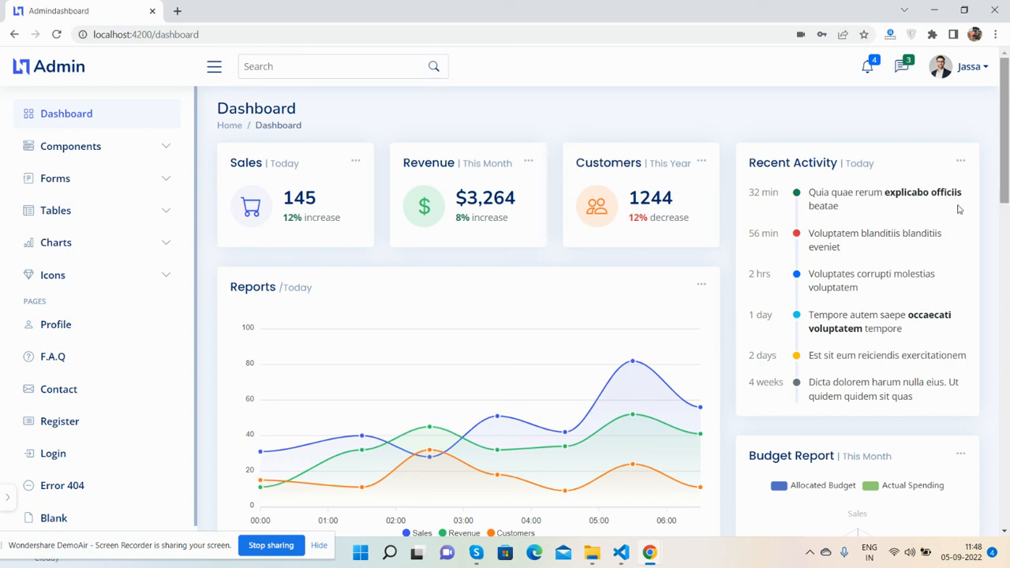
{"action": "mouse_move", "coordinate": [222, 273]}
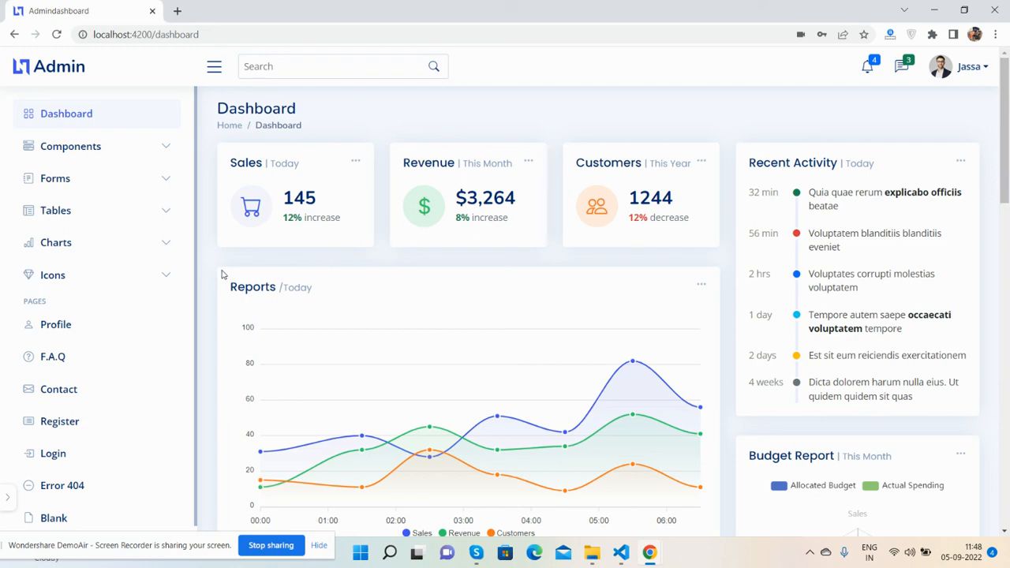